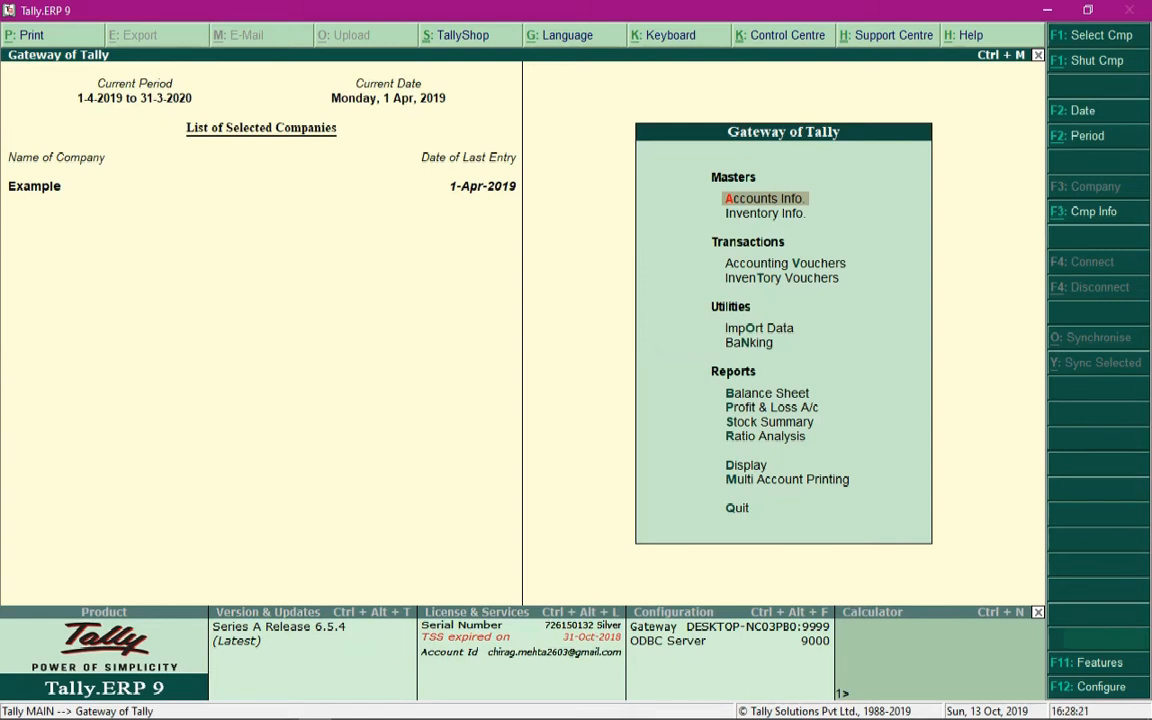
- Enable Tax Deducted at Source in Statutory & Taxation features for company Example and accept
click(1096, 662)
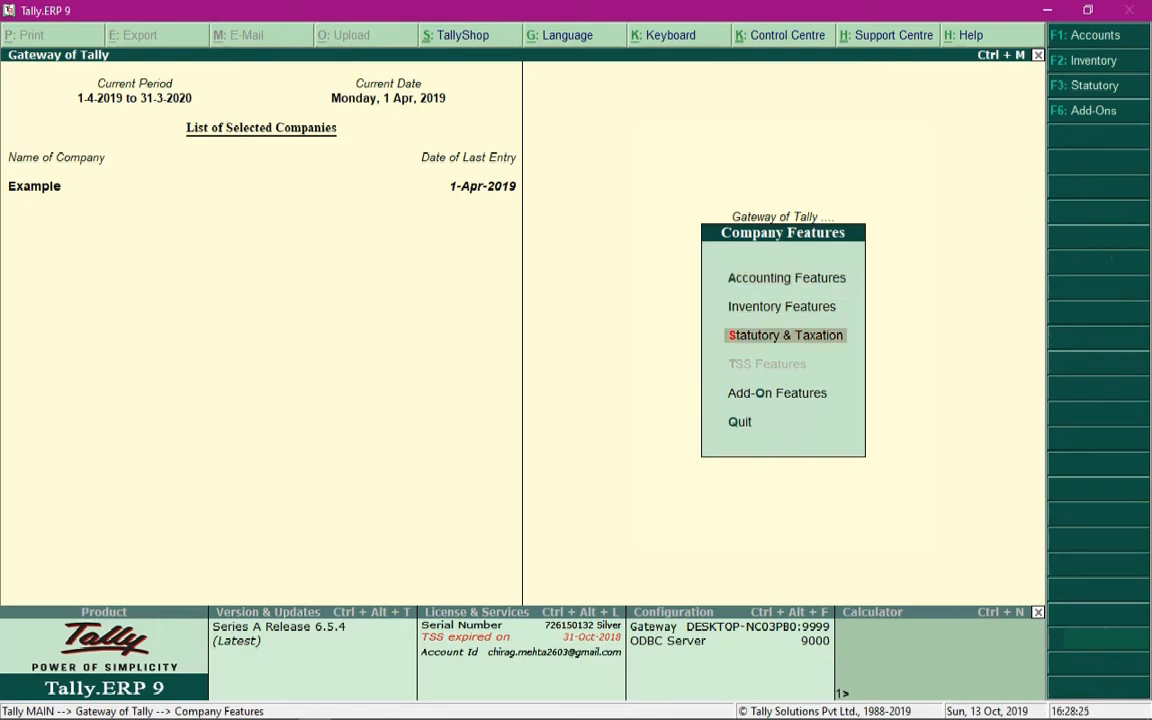
click(784, 336)
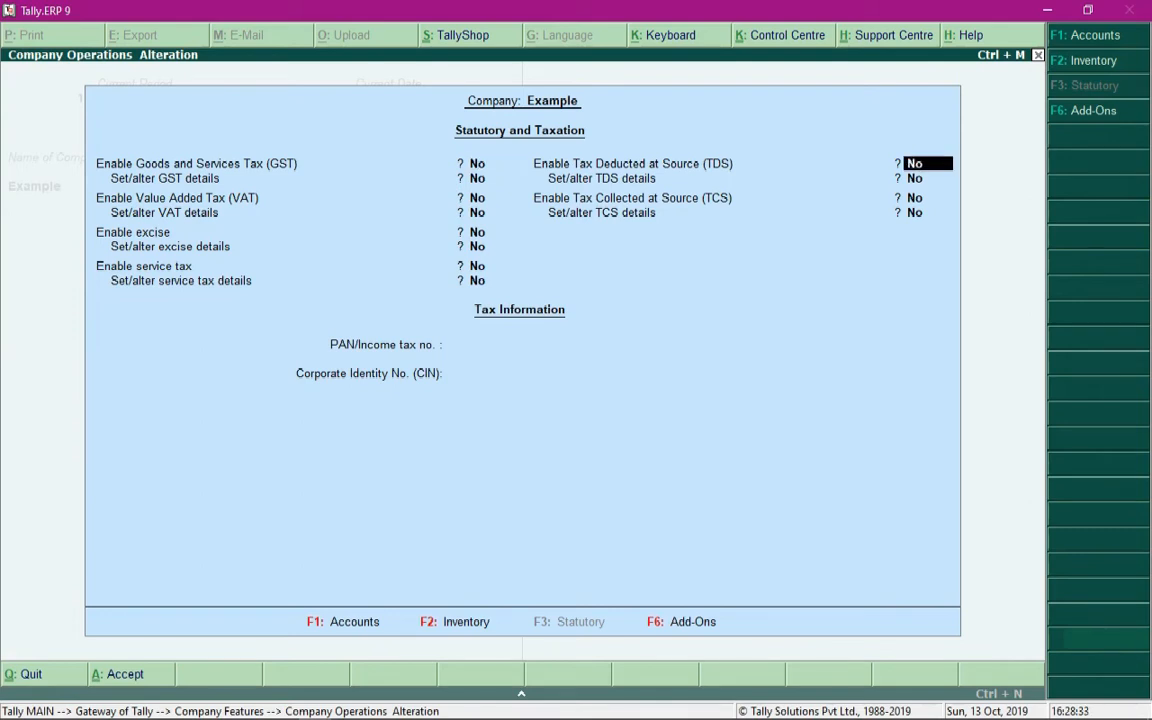
text(Yes)
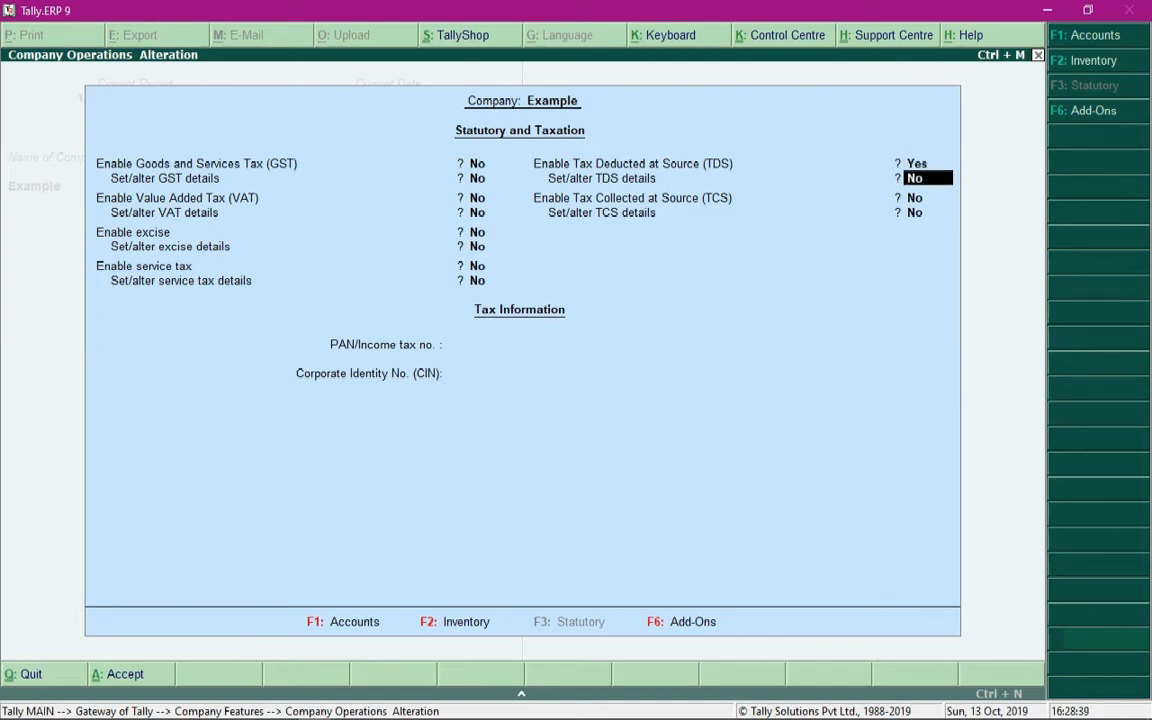
text(y)
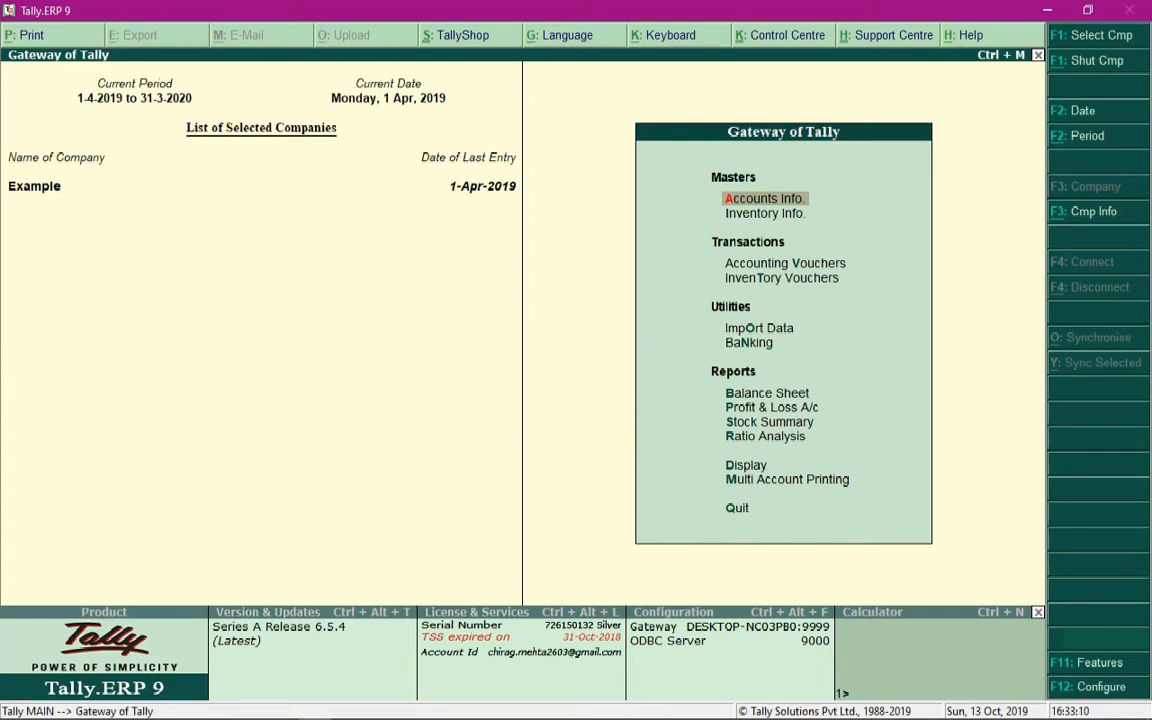
- Reach a blank TDS Nature of Payment creation form via Accounts Info > Statutory Info
click(764, 198)
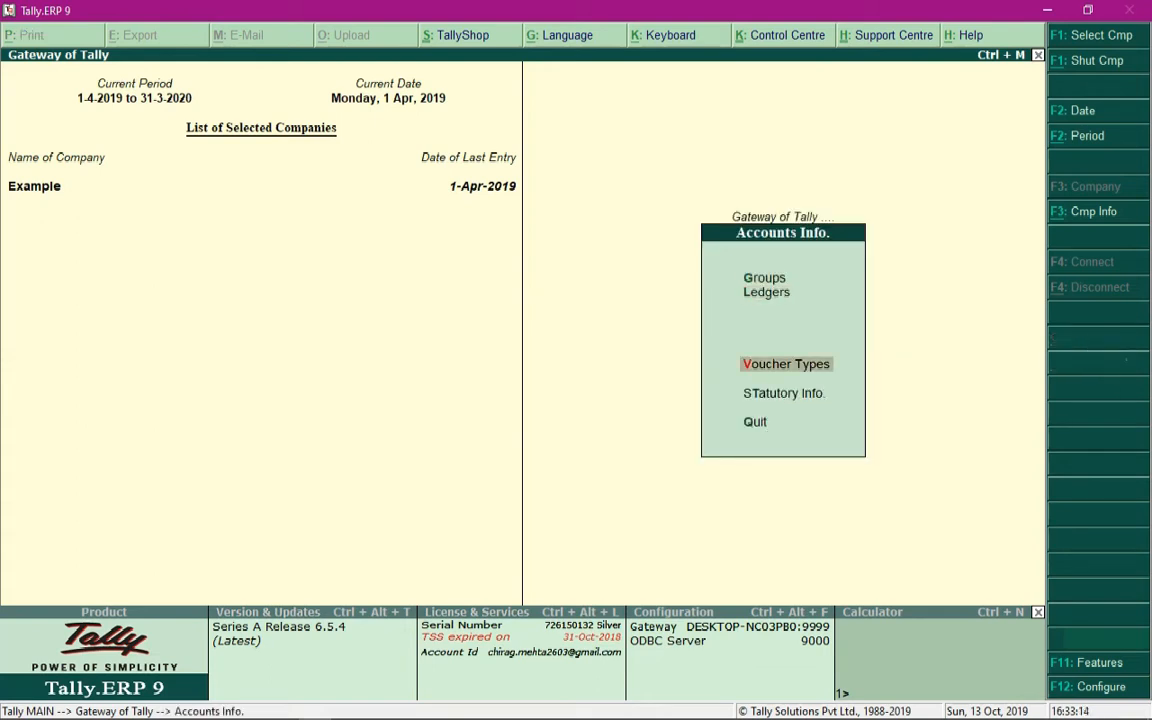
click(784, 392)
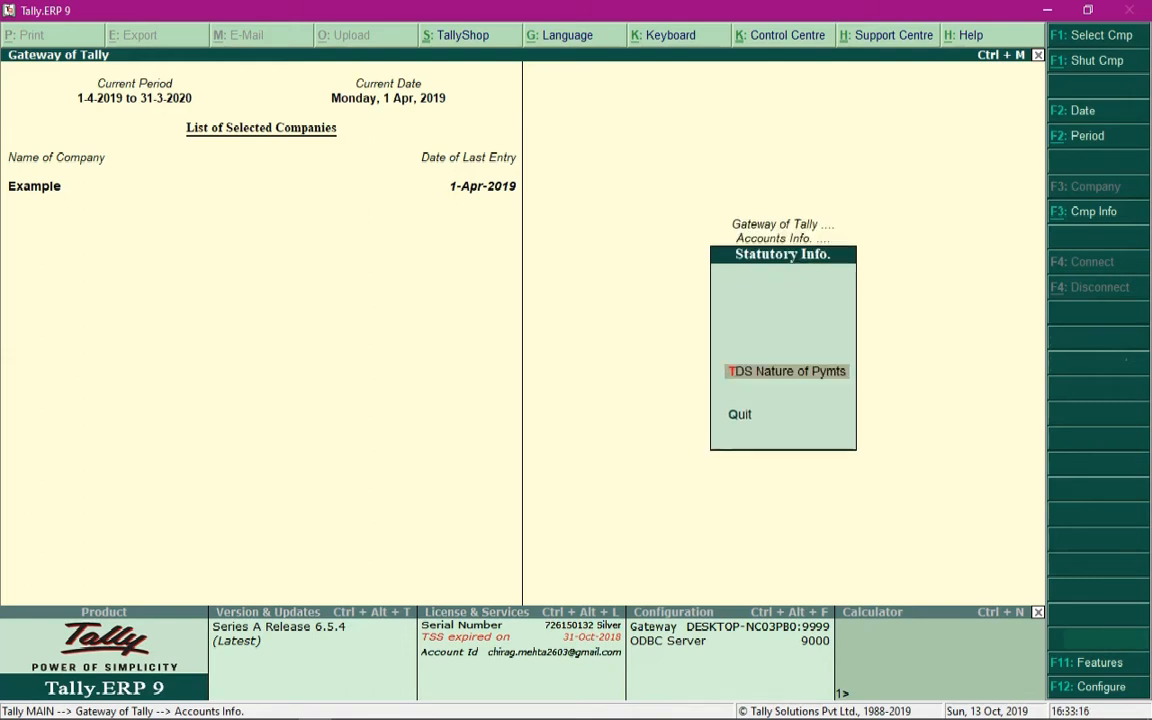
click(782, 254)
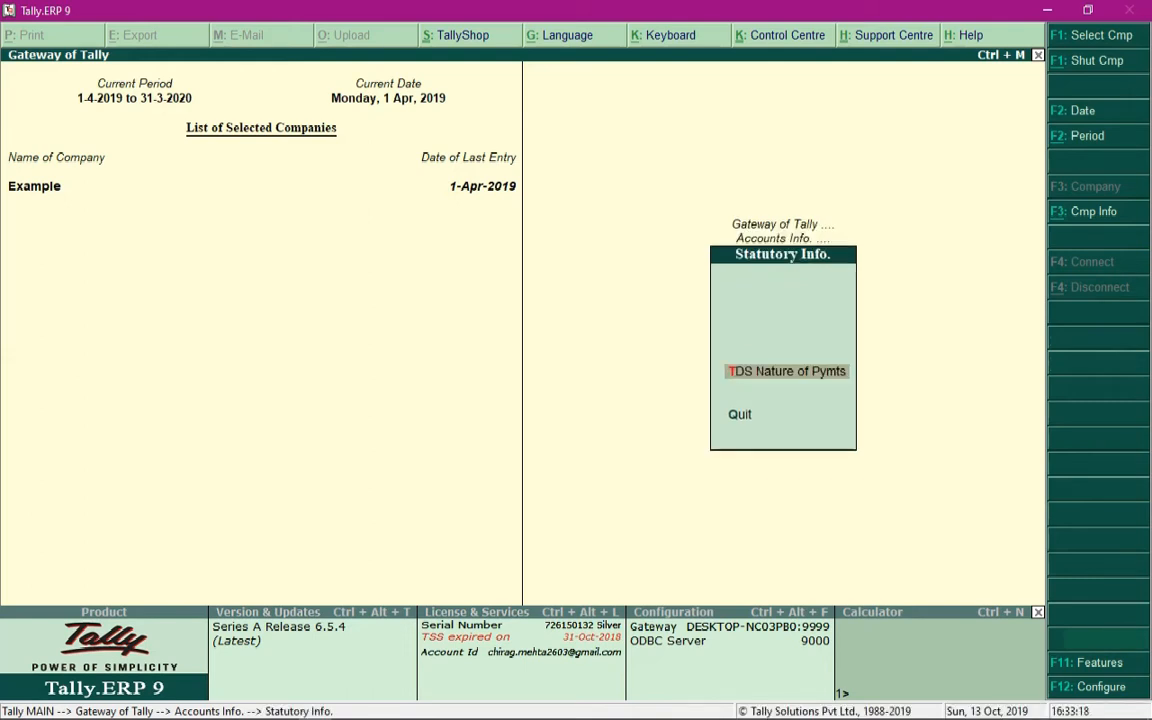
click(788, 370)
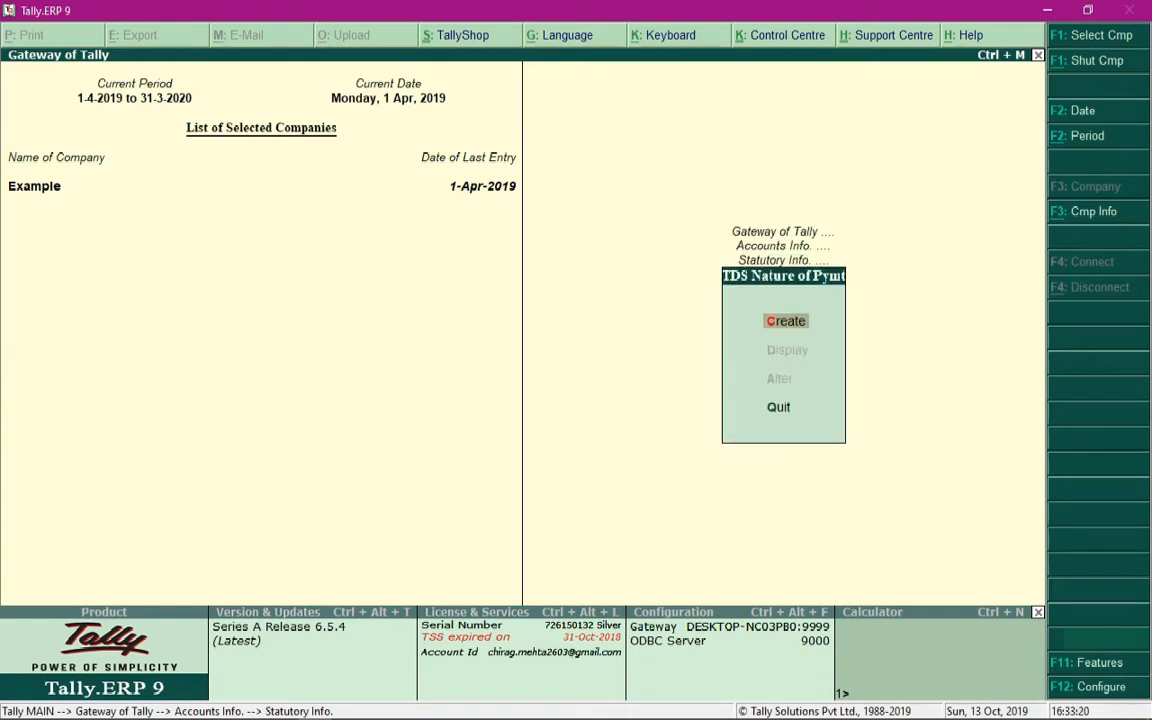
click(786, 320)
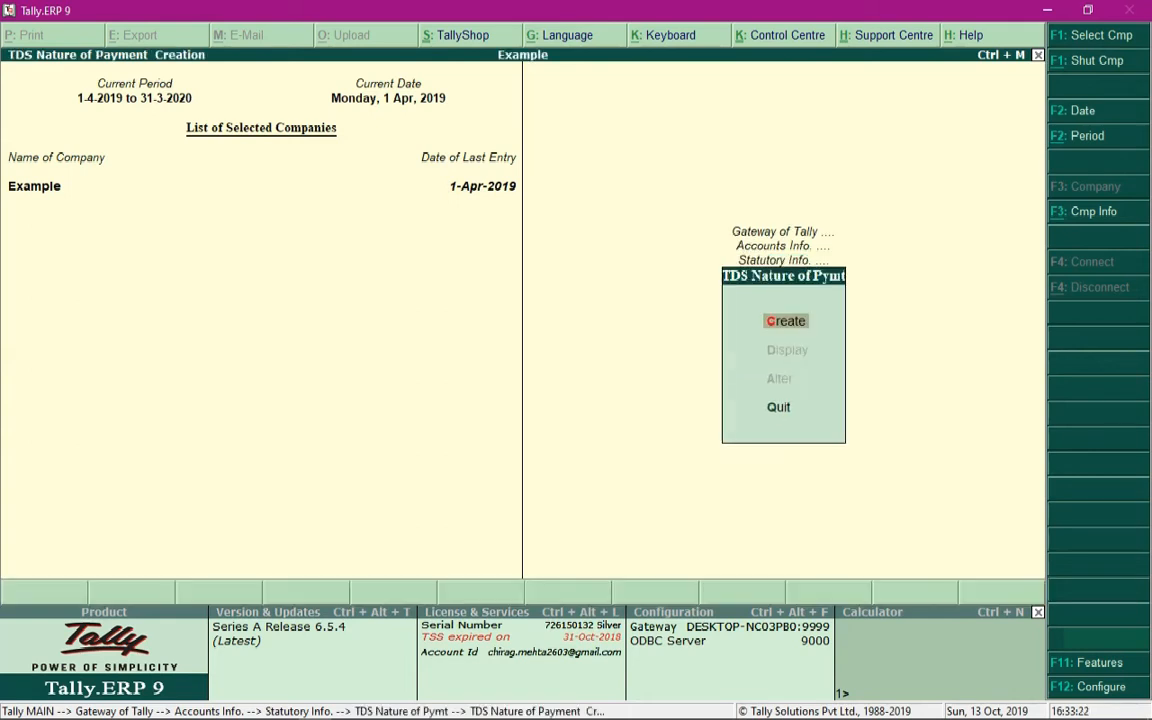
click(786, 320)
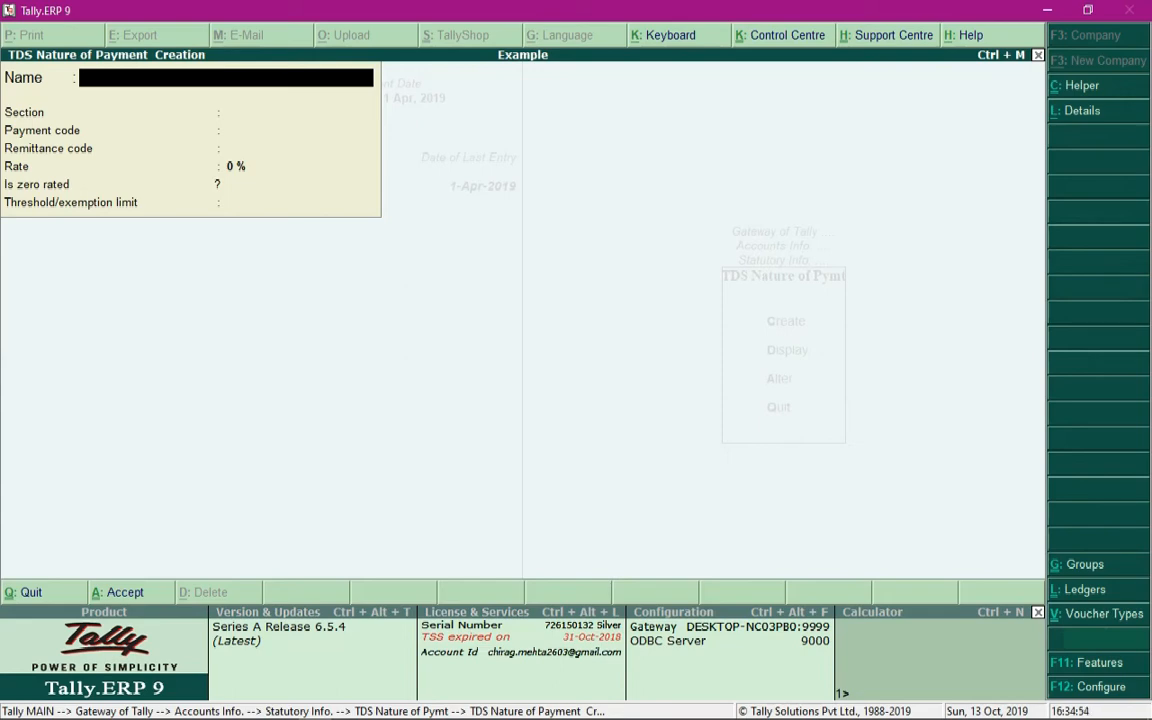
- Save Commission Or Brokerage (194H) as a nature of payment at 5% with threshold 15,000
click(224, 76)
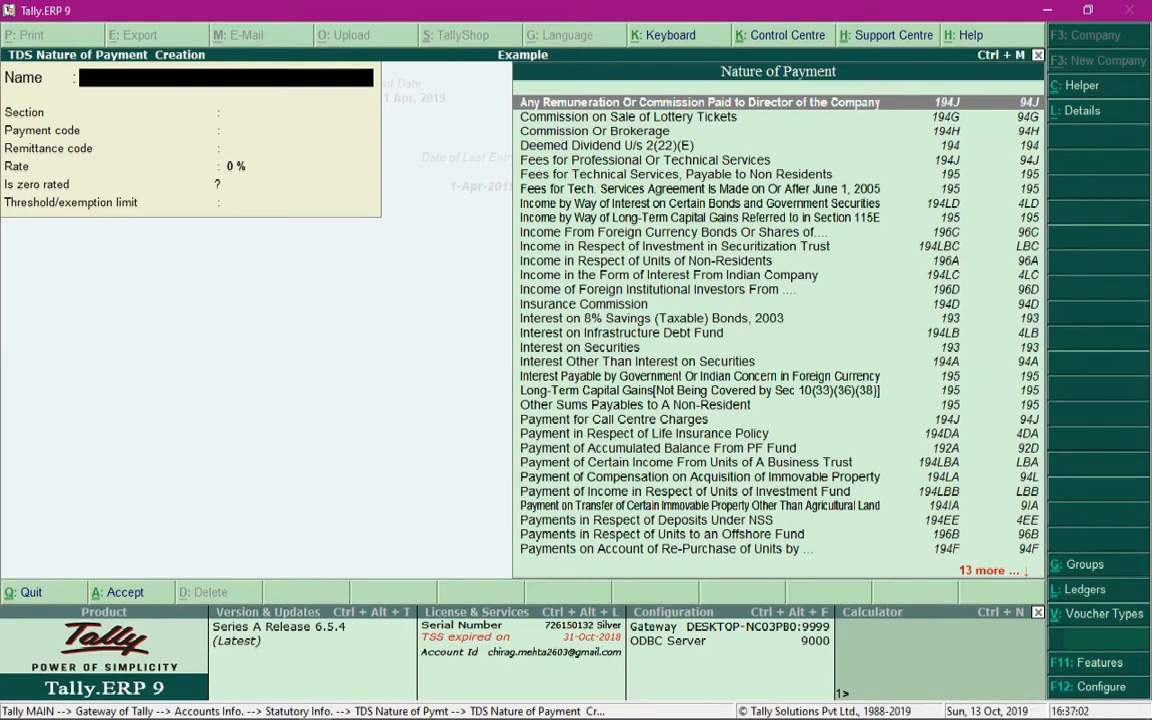
text(Com)
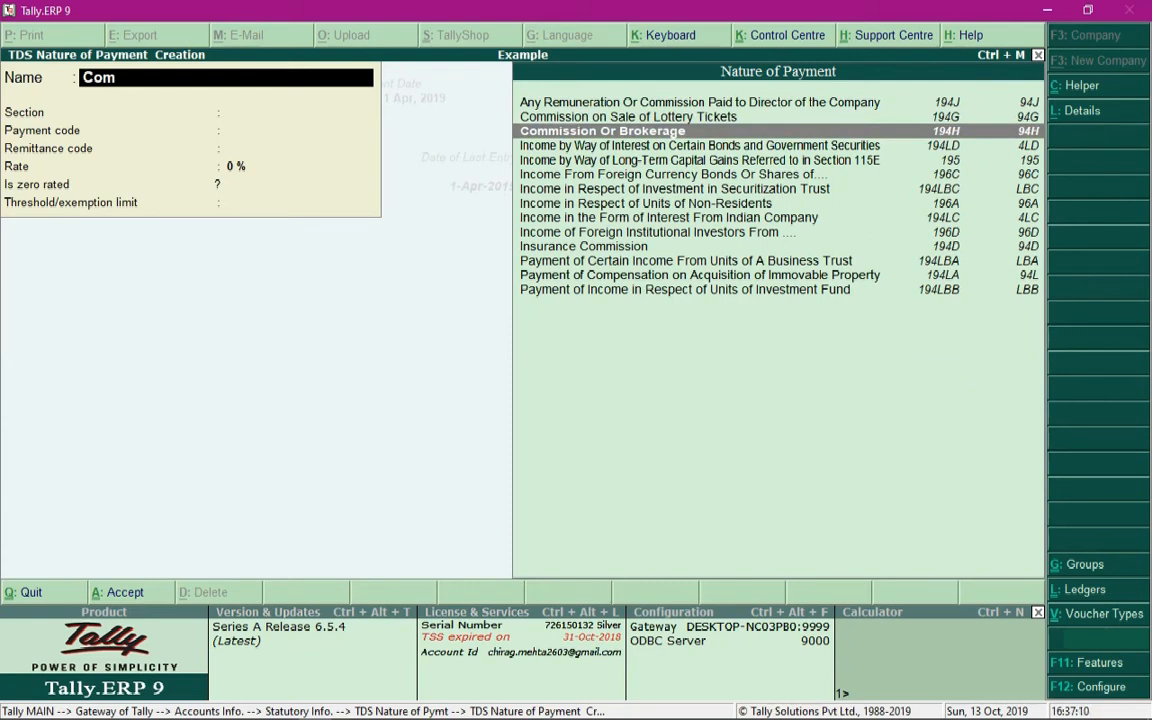
click(602, 132)
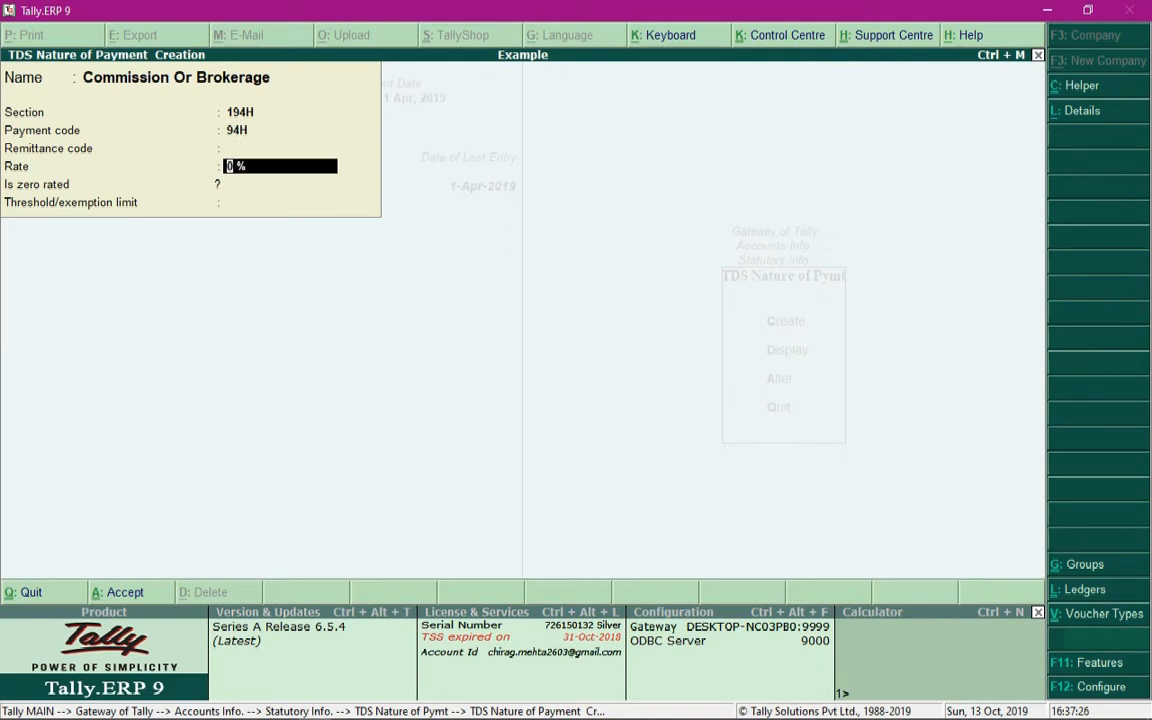
text(5)
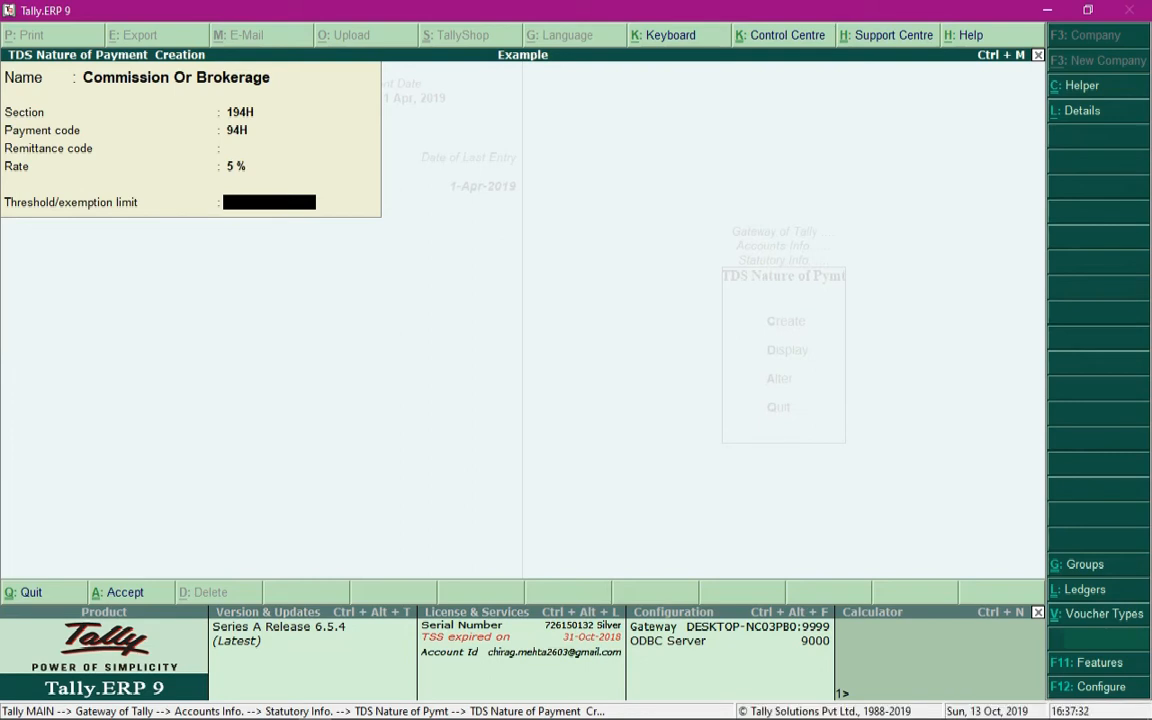
text(150)
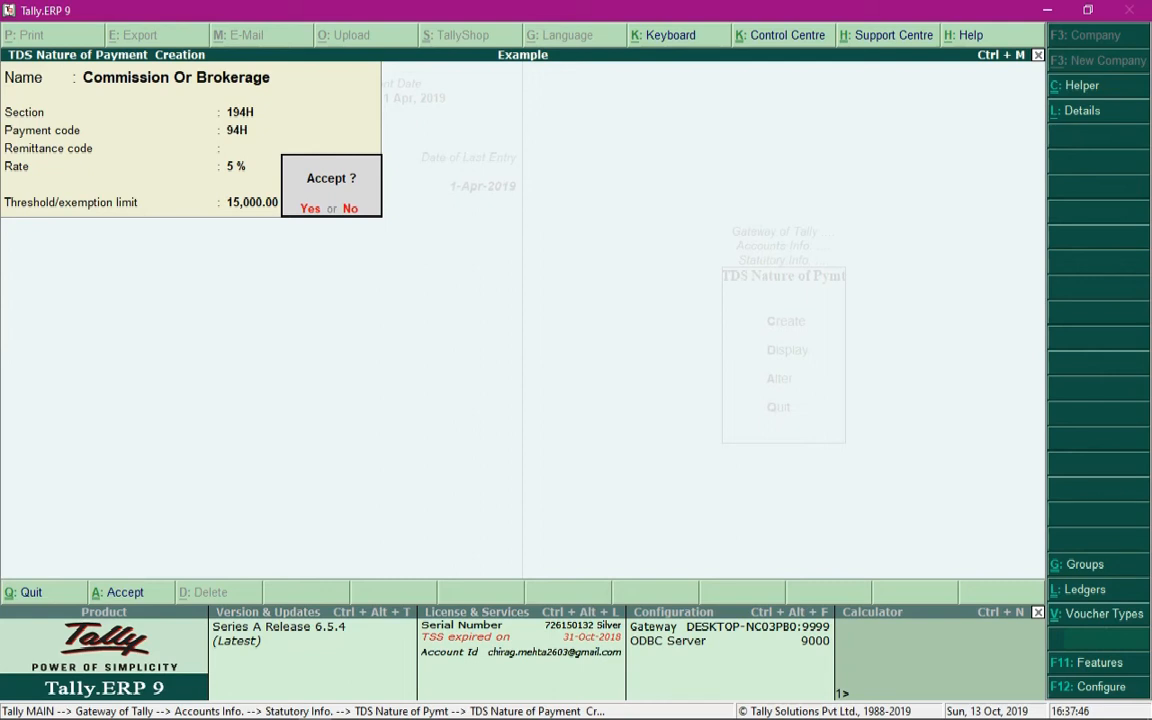
click(310, 208)
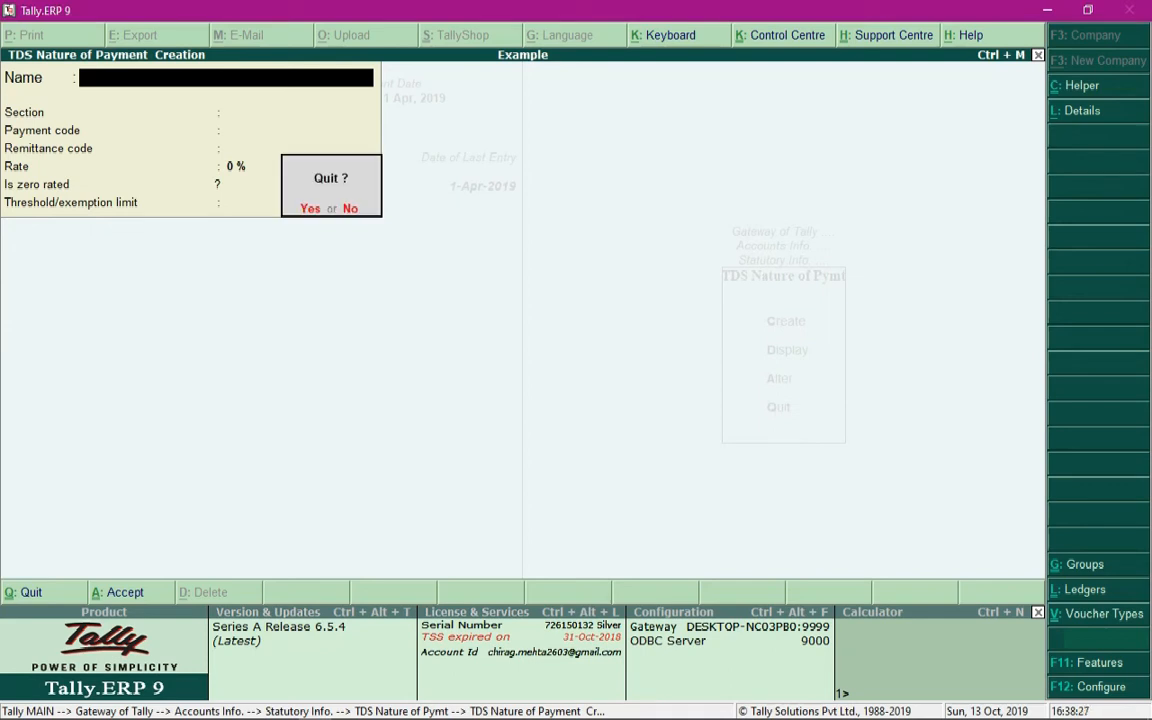
- Start a Commission Expense ledger under Indirect Expenses with type Not Applicable
click(312, 208)
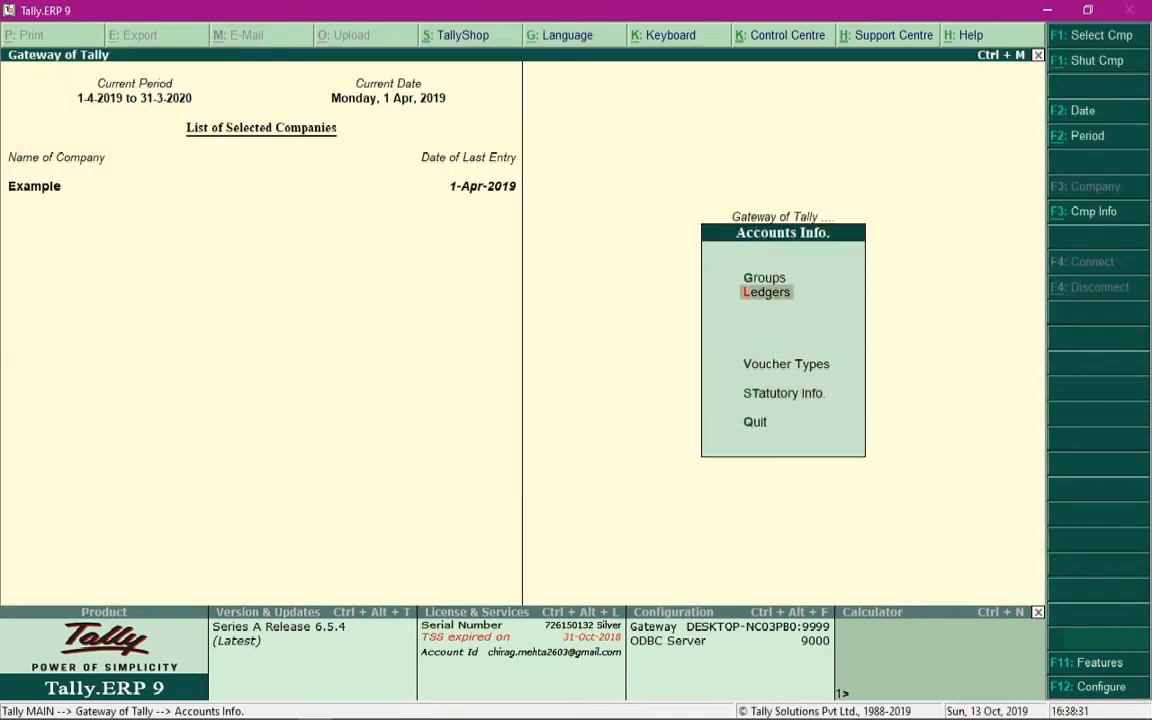
click(766, 292)
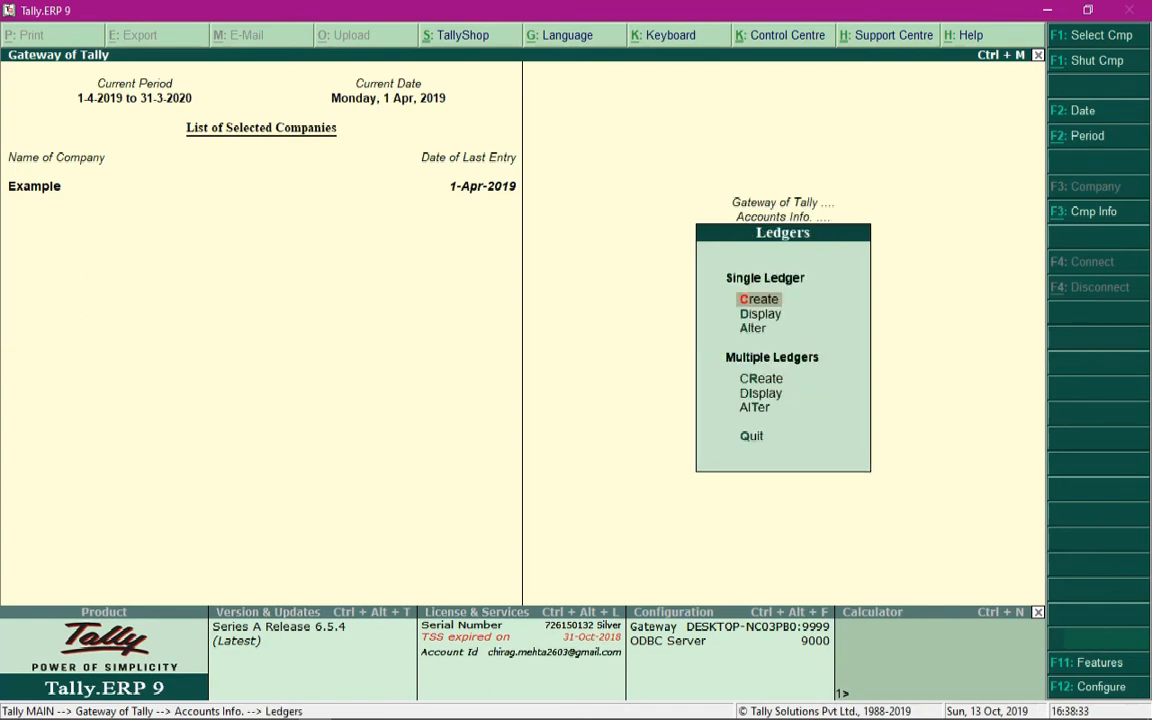
click(760, 298)
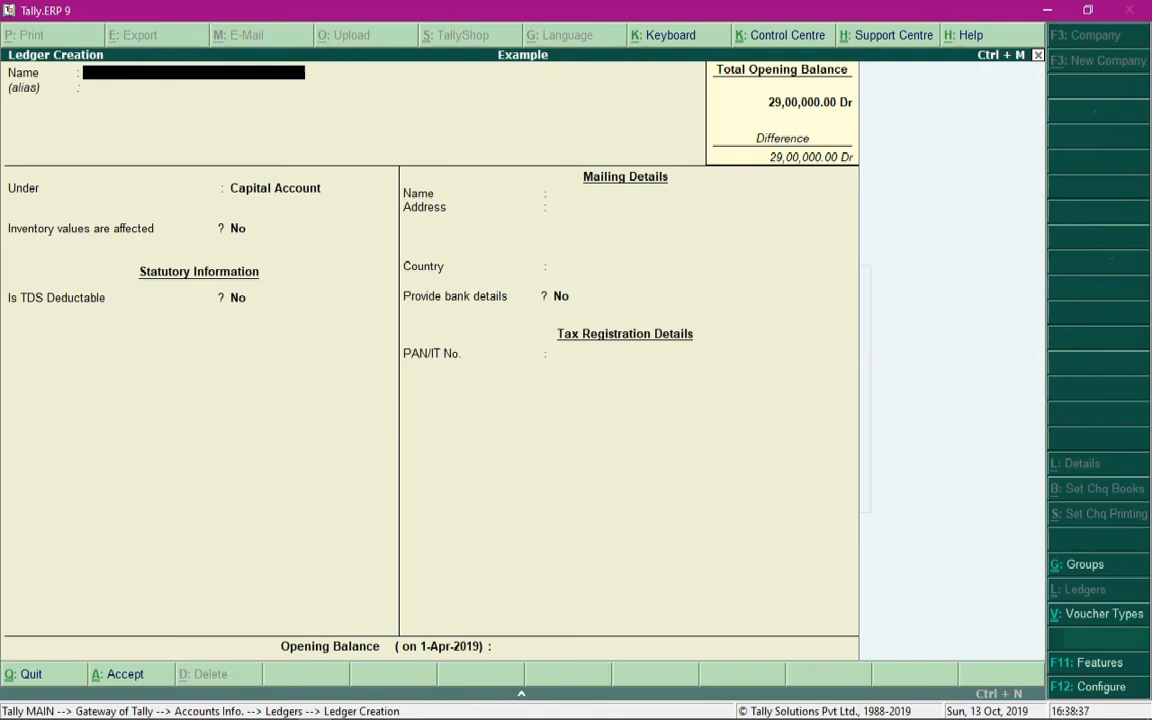
text(Commission Expense)
click(312, 188)
text(Indi)
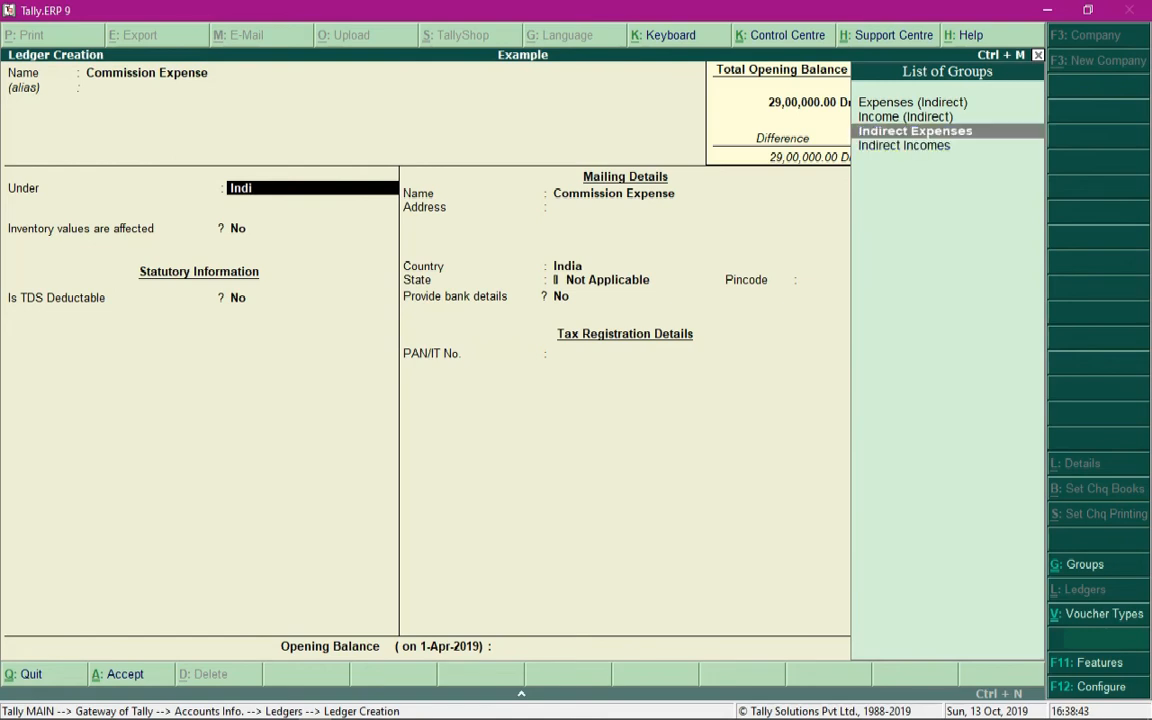
click(914, 130)
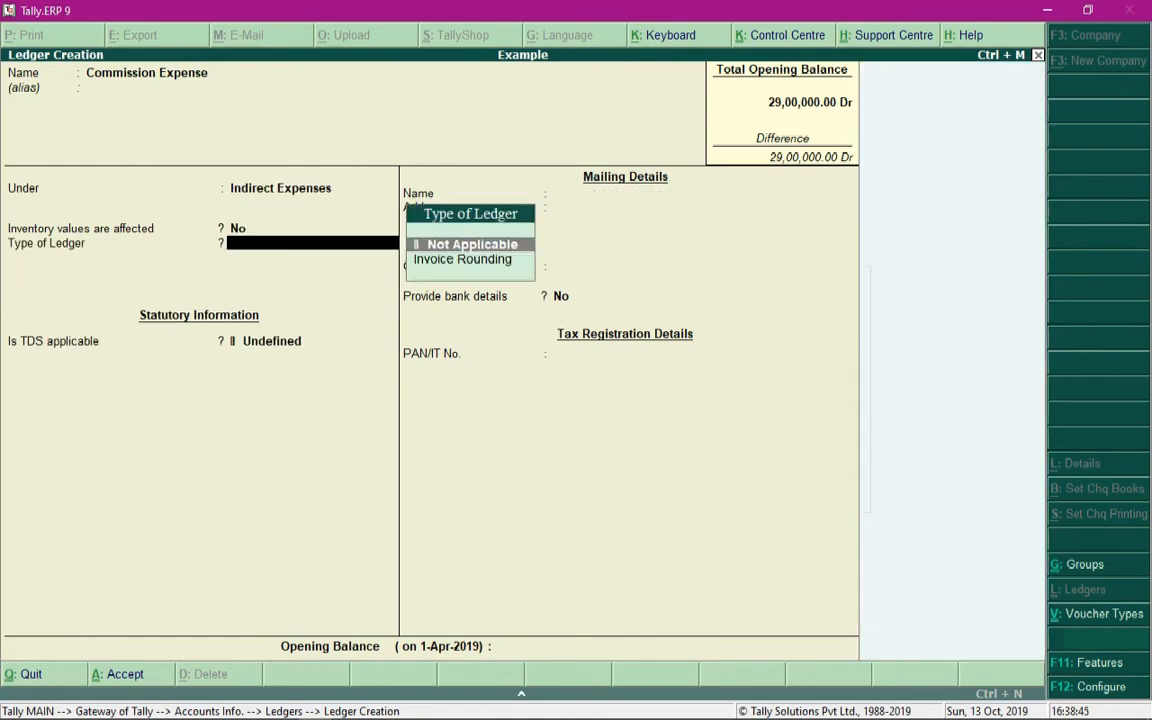
click(472, 244)
text(A)
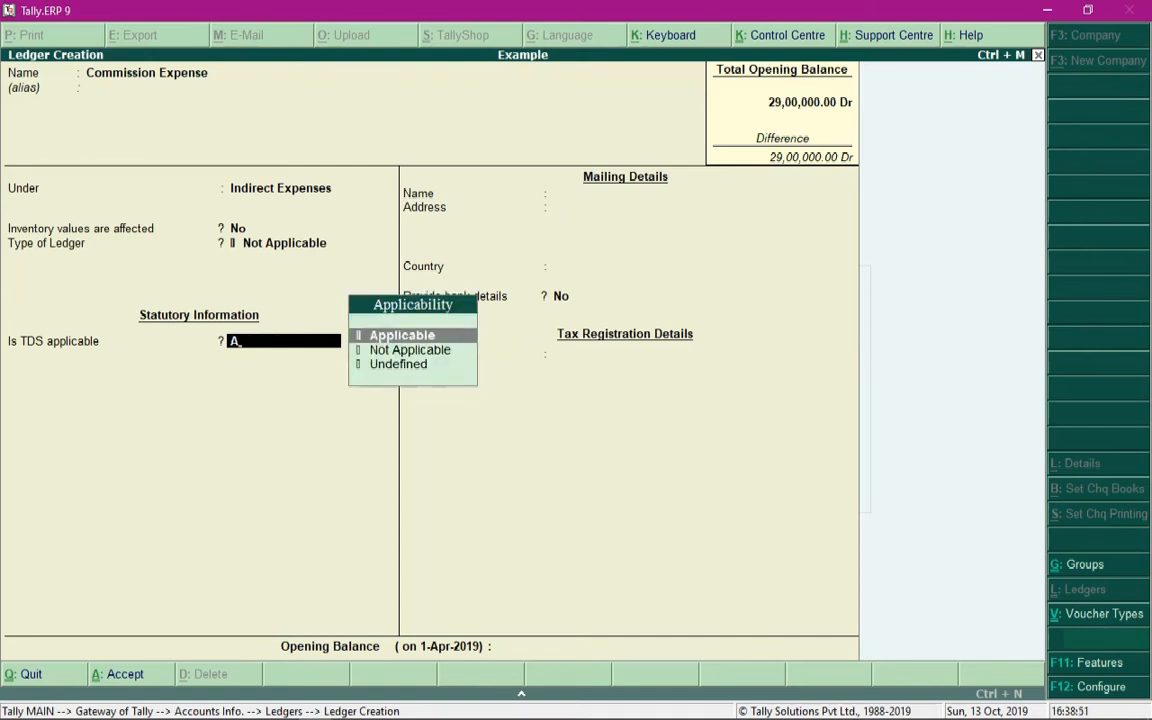
- Mark TDS applicable with nature of payment Commission Or Brokerage
click(400, 334)
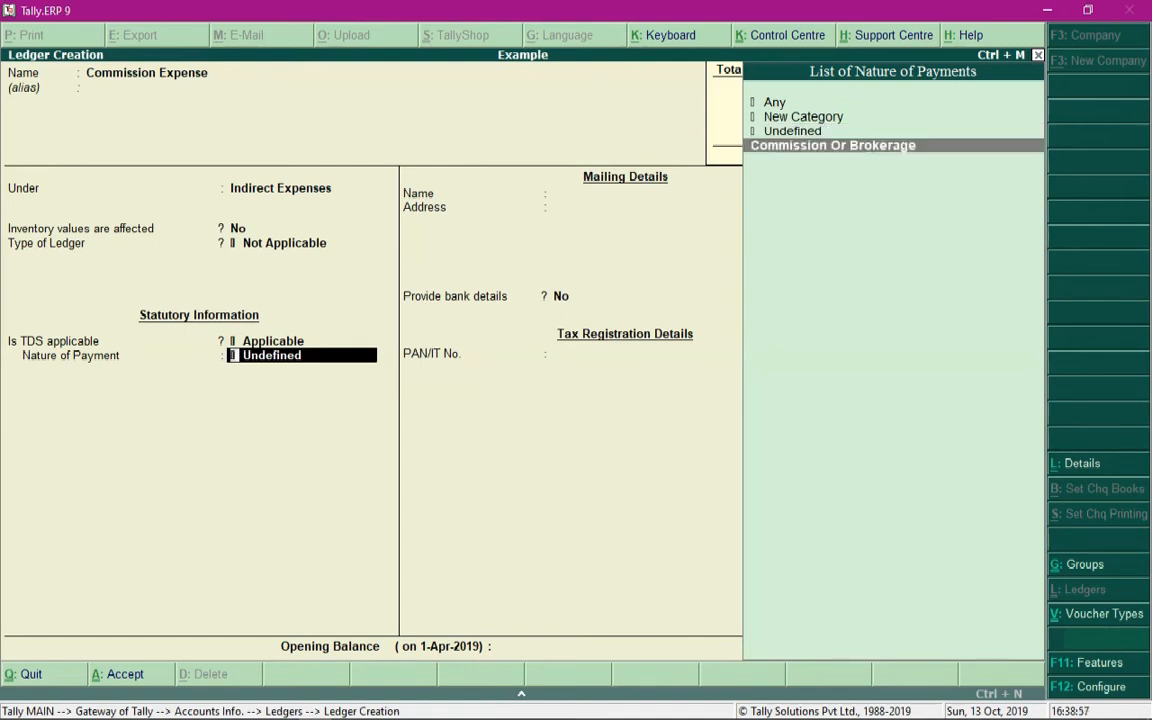
click(832, 144)
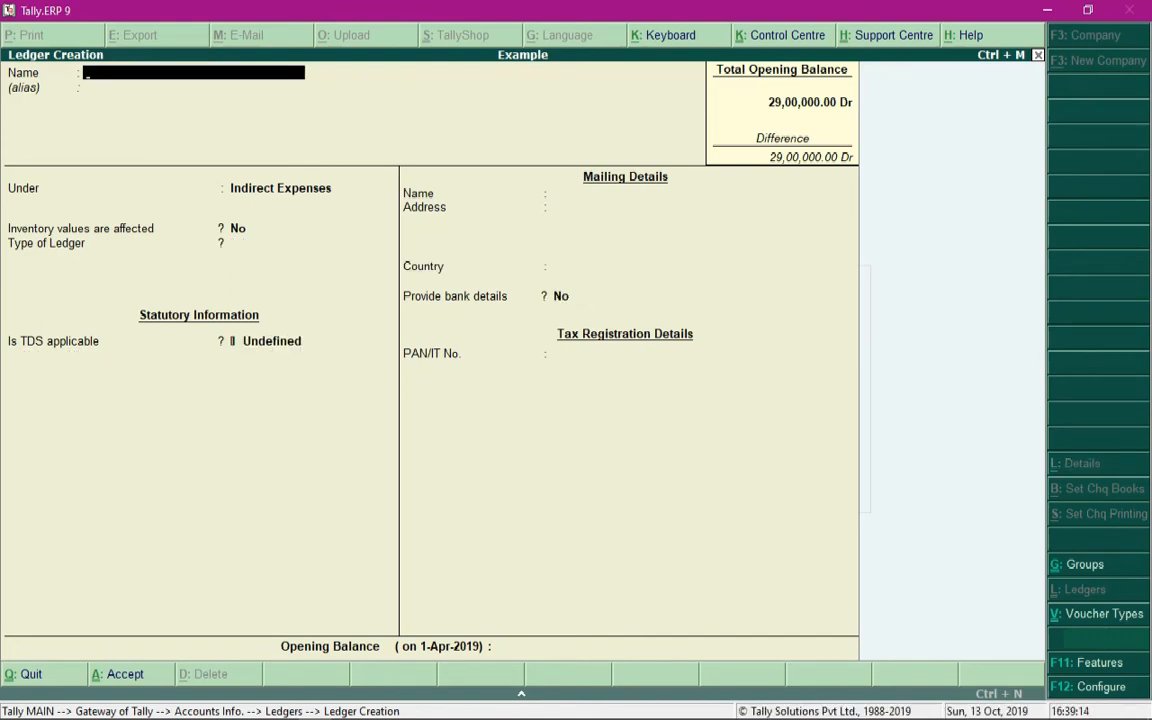
- Name the ledger Business Consultancy Firm and place it under Sundry Creditors
text(Business Consul)
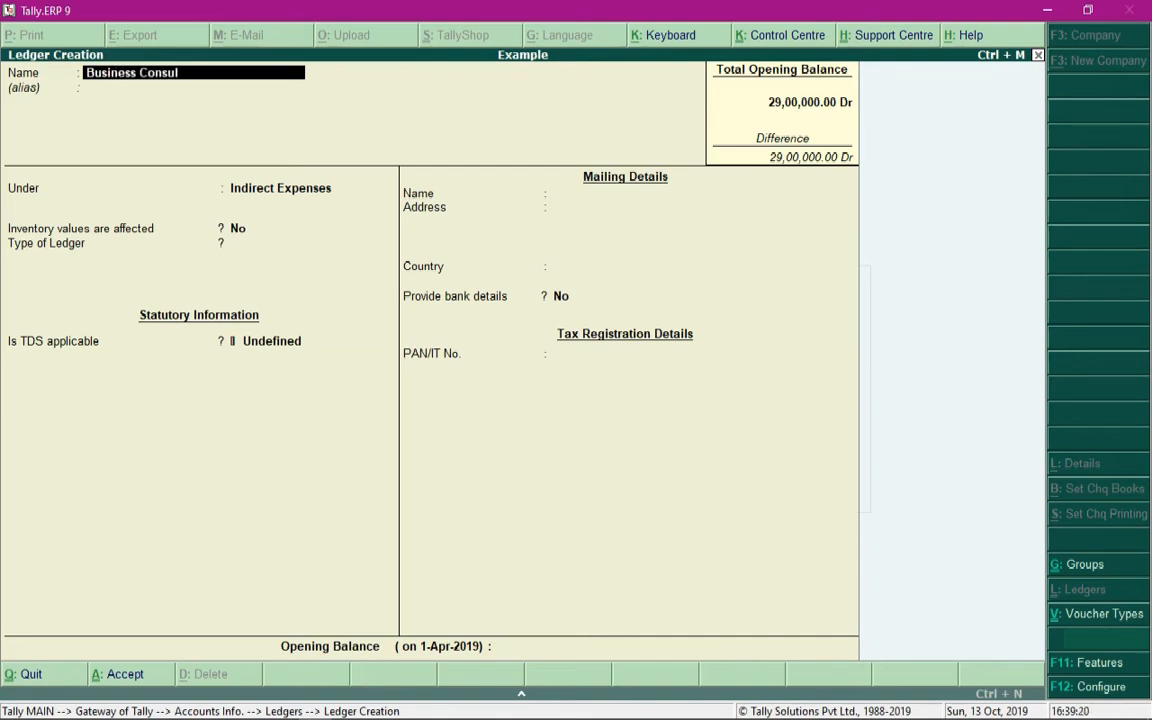
click(300, 188)
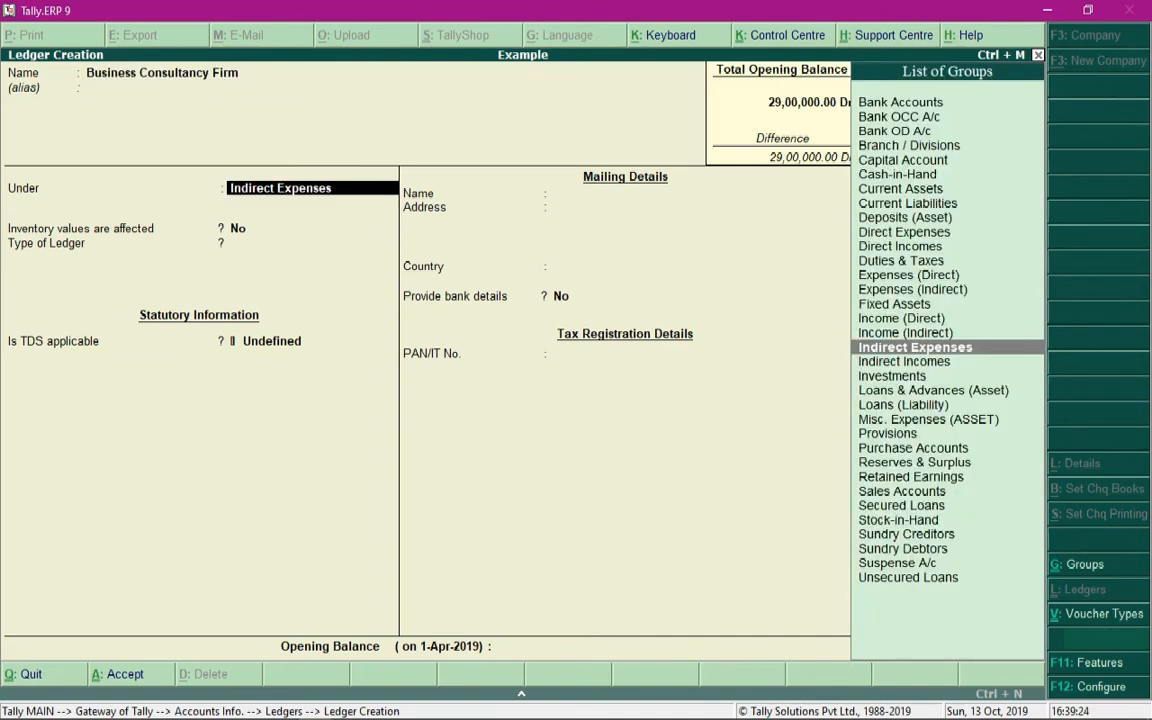
text(Cred)
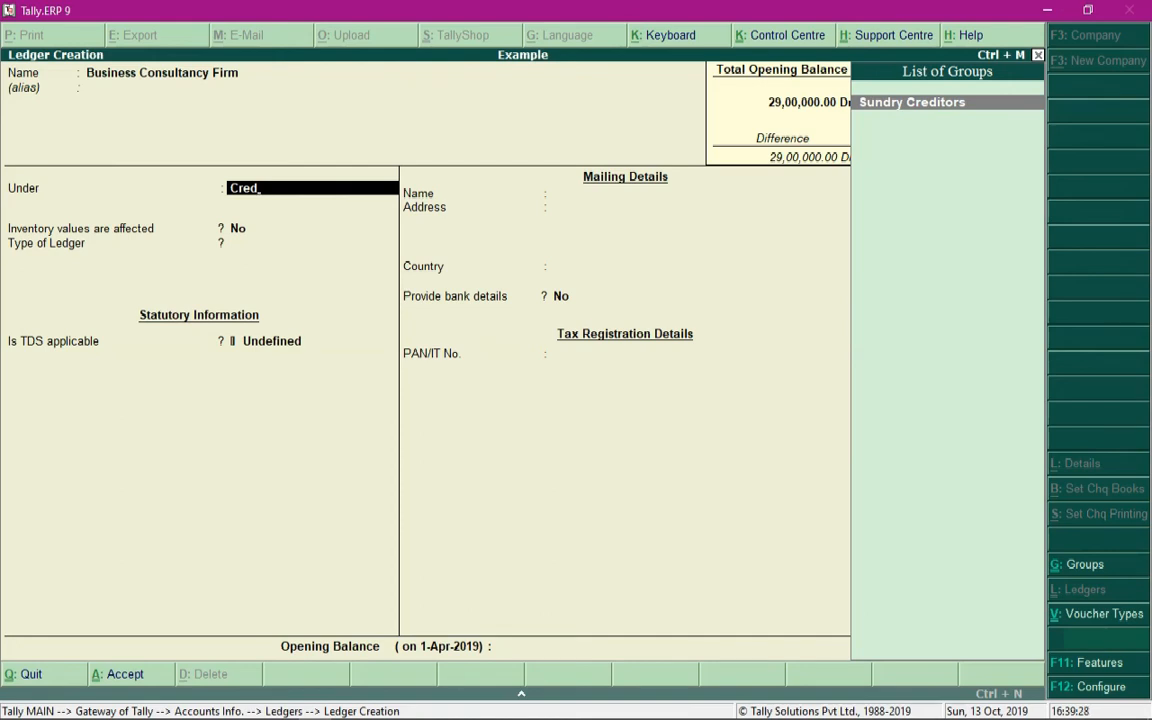
click(912, 100)
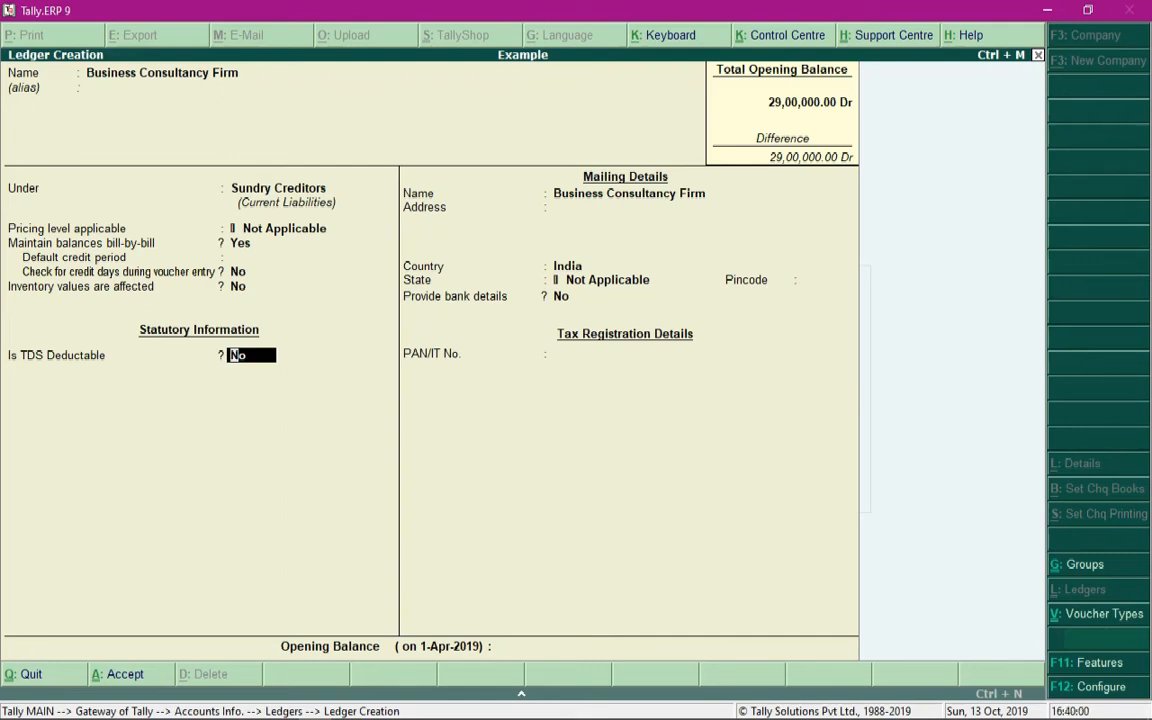
text(y)
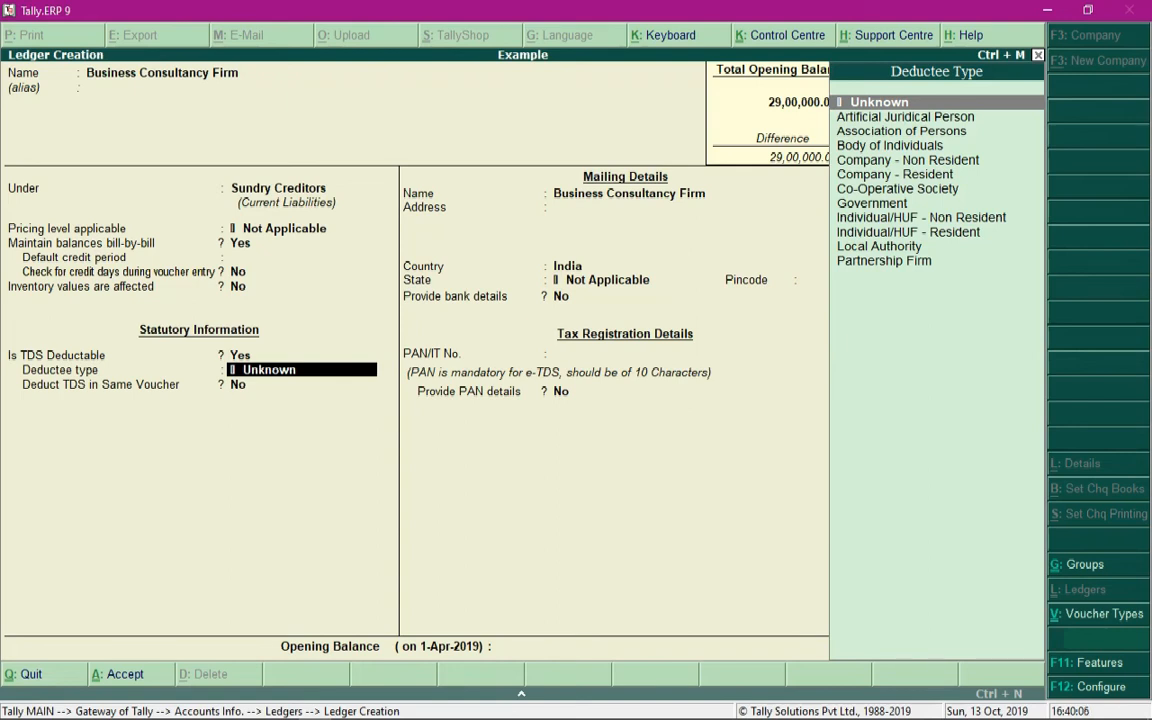
text(Compa)
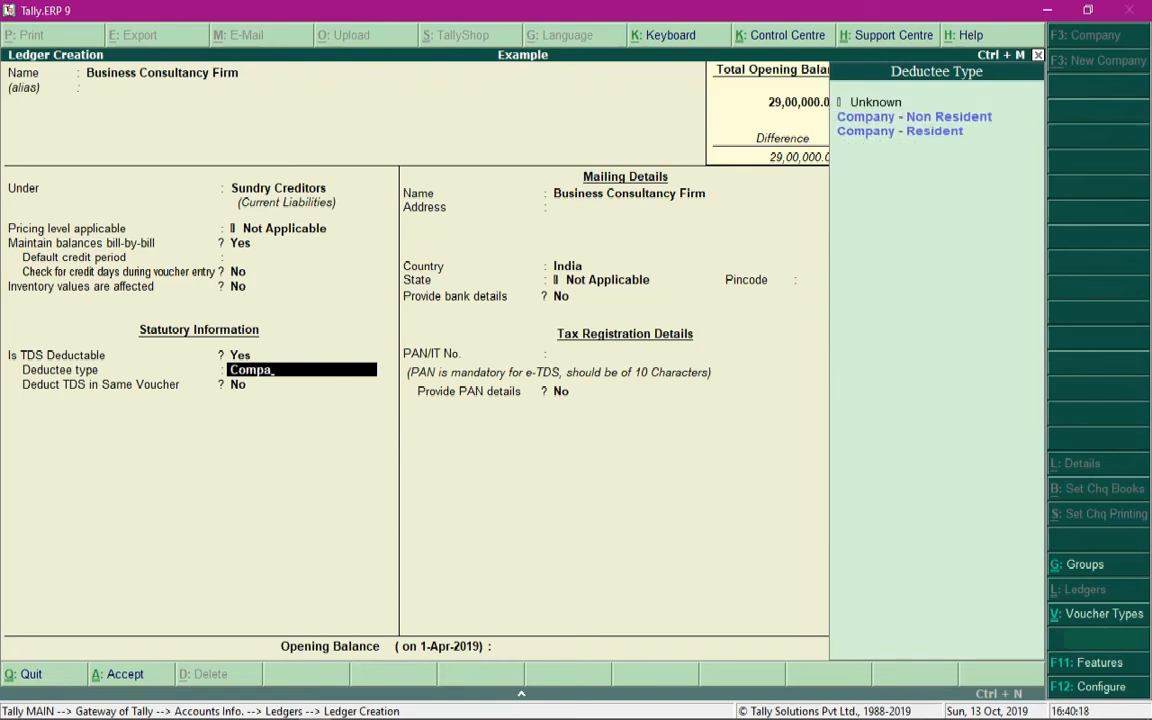
click(900, 130)
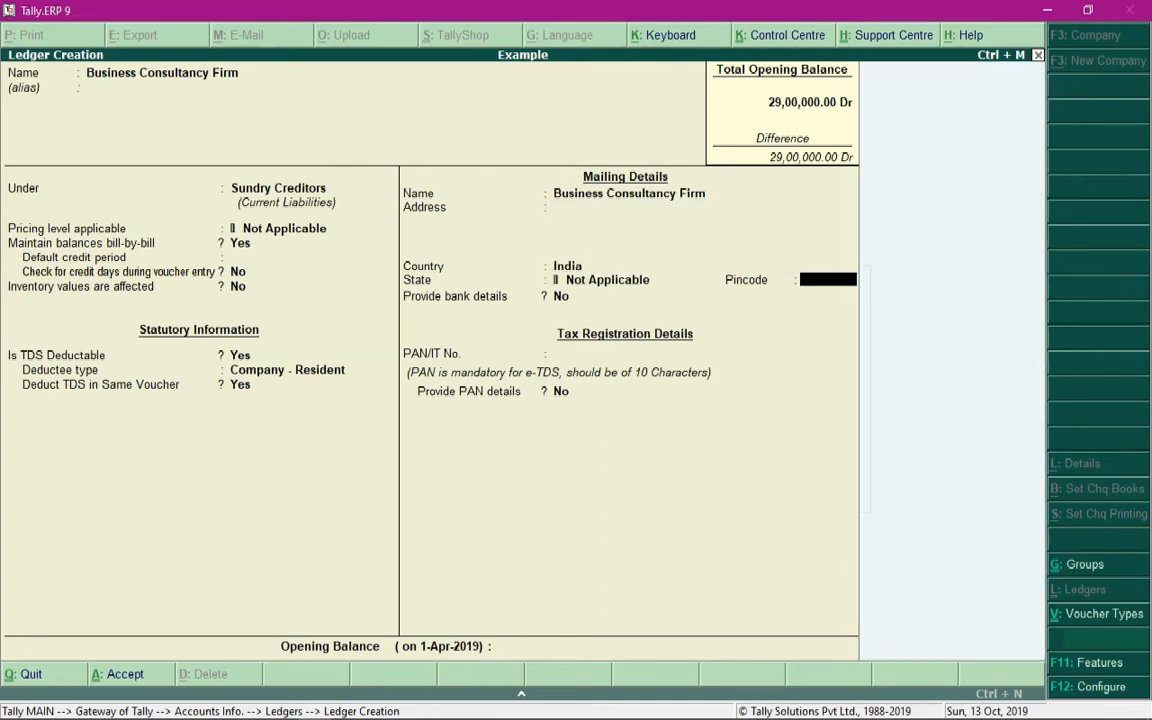
click(636, 352)
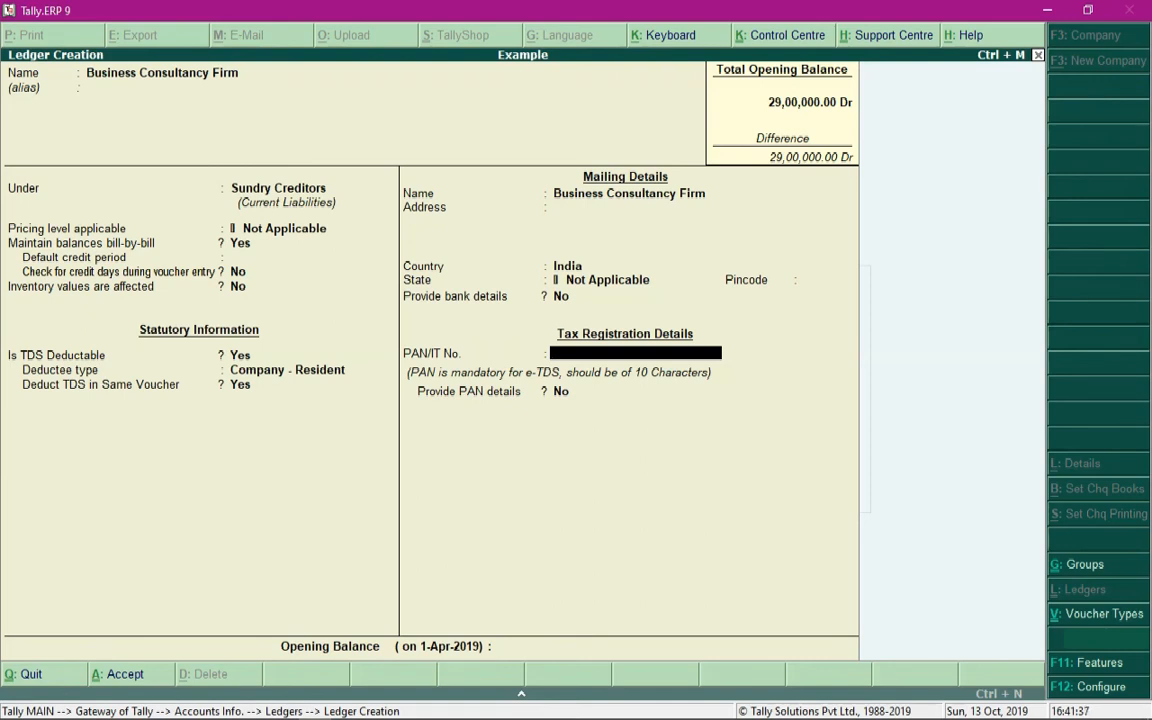
text(BMLPM9193A)
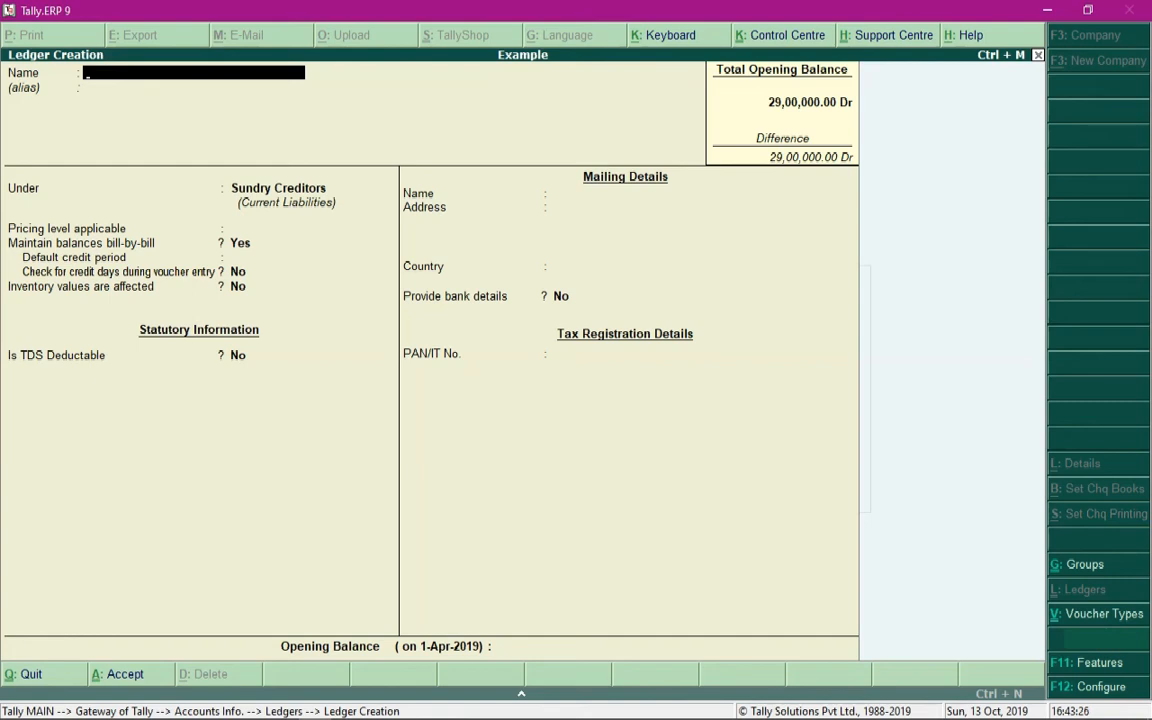
- Create TDS on Commission under Duties & Taxes, duty type TDS, nature Commission Or Brokerage
text(TDS on Co)
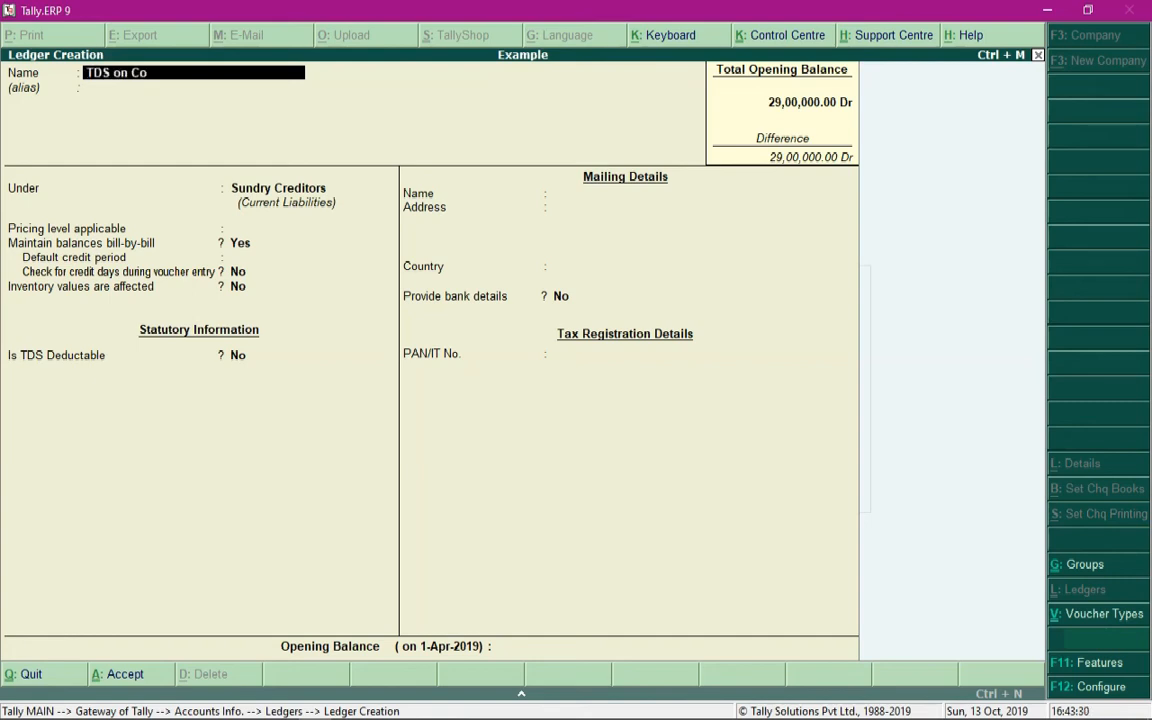
text(mmission)
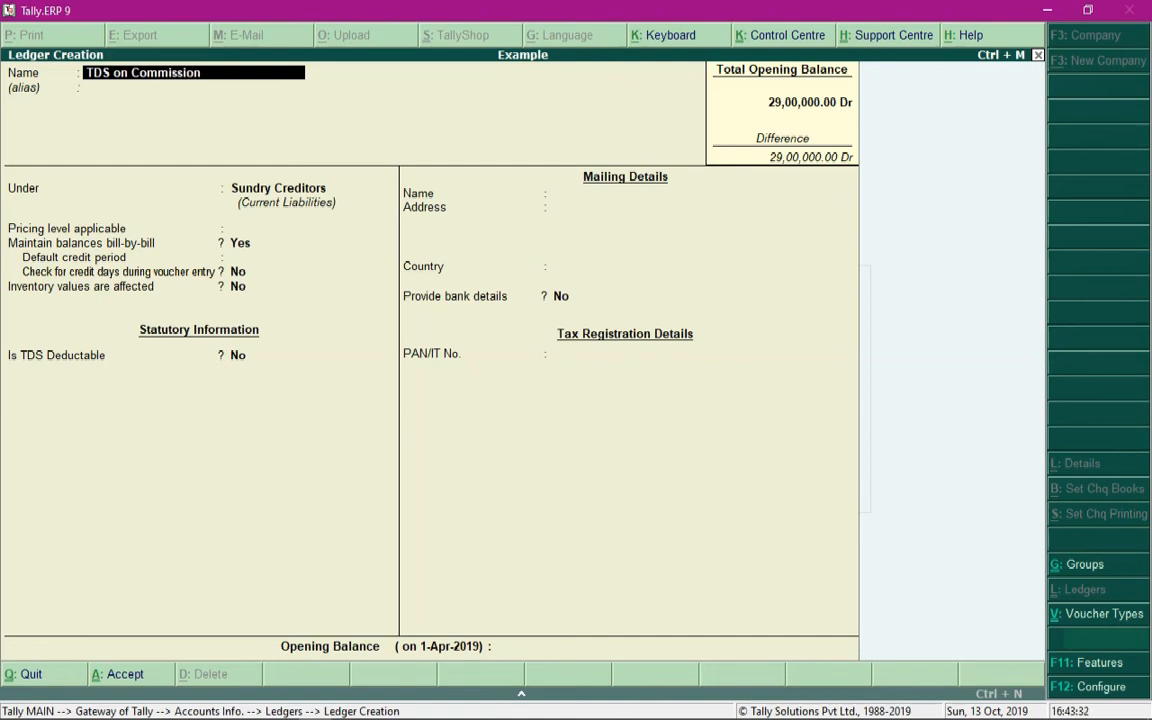
text(du)
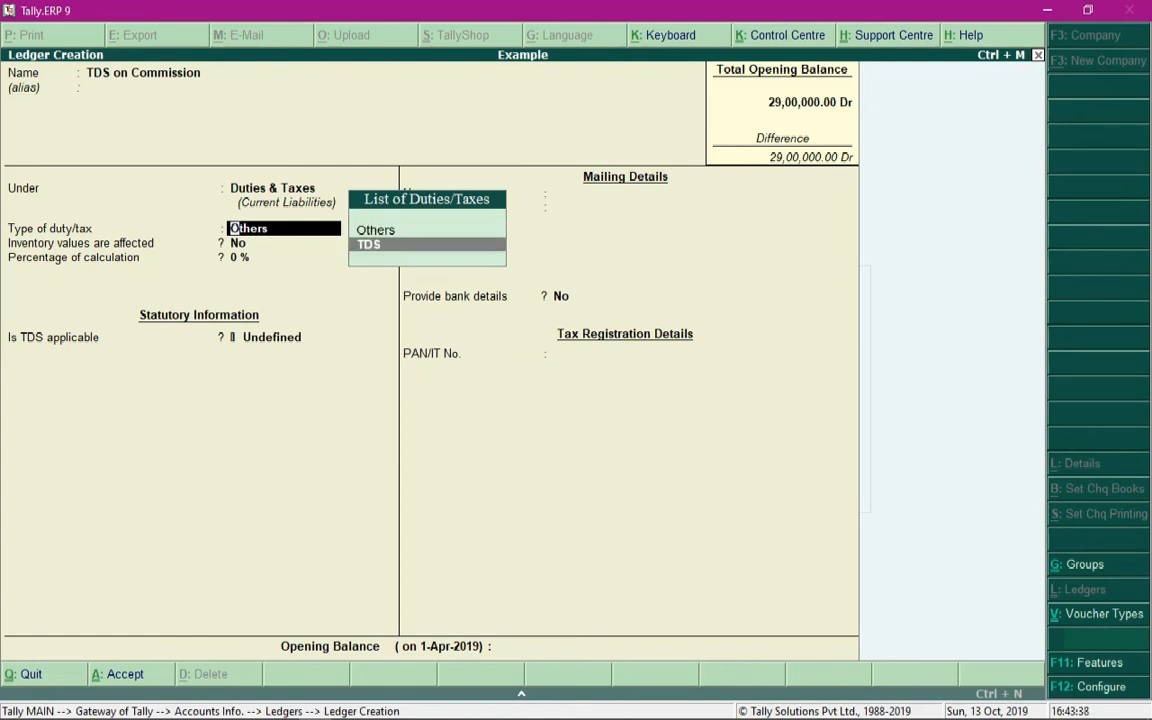
click(368, 244)
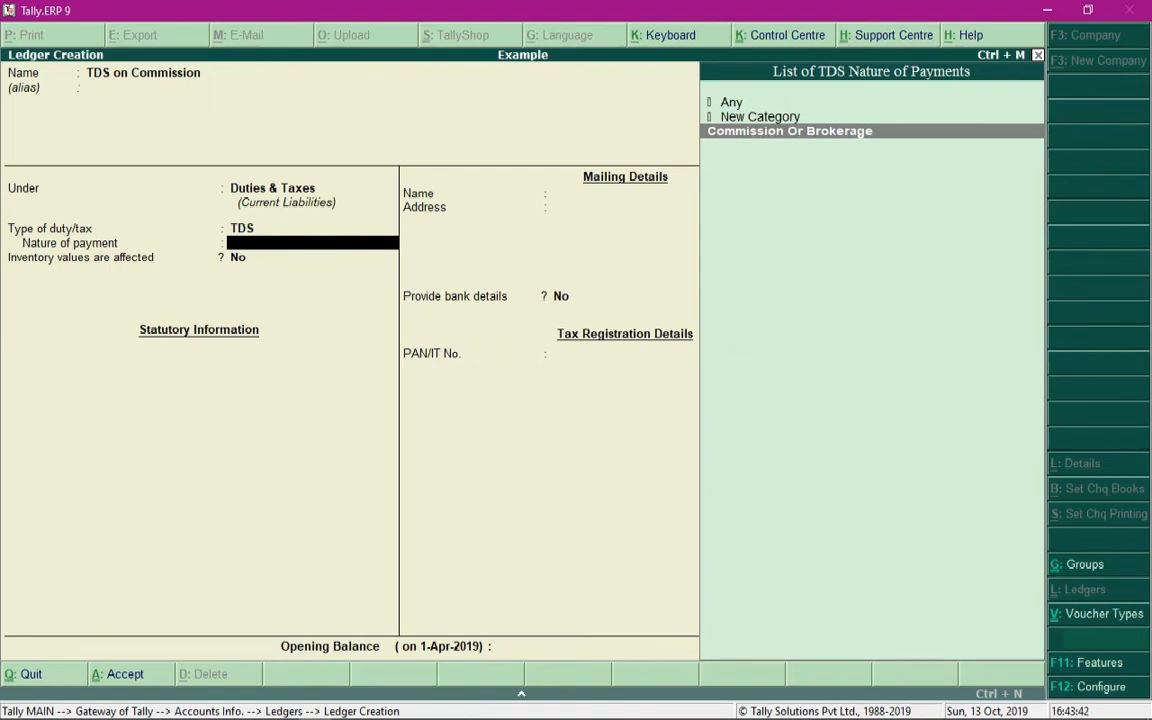
click(788, 132)
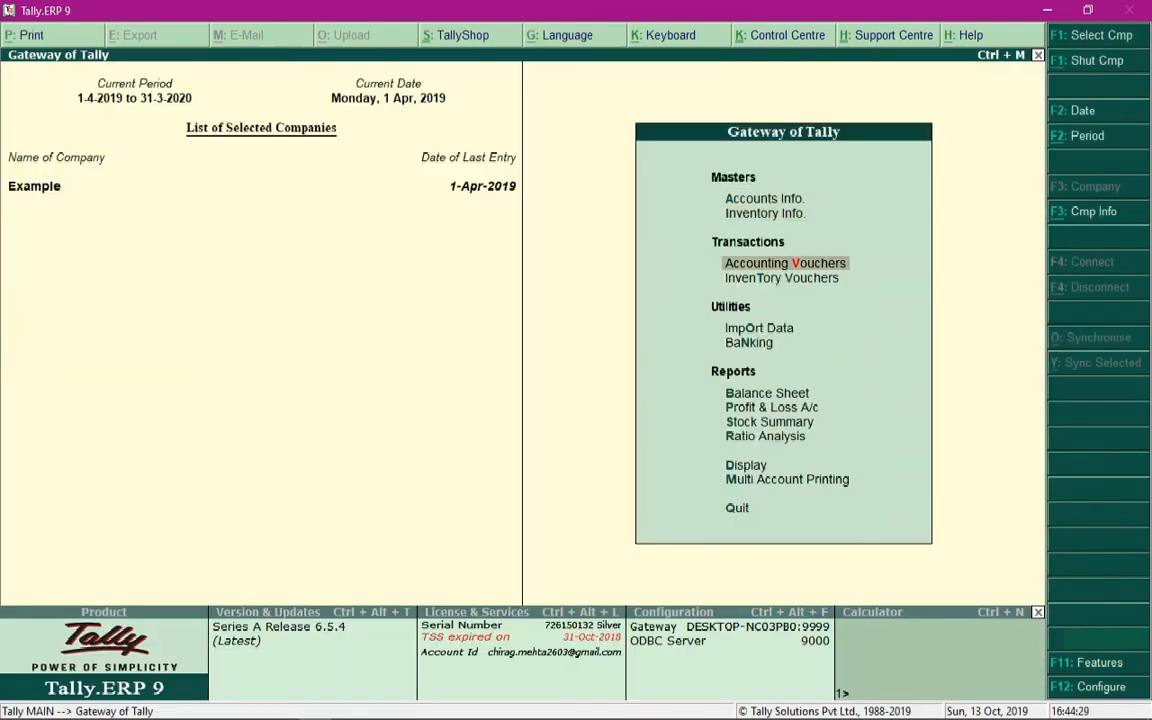
- In a Journal voucher, debit Commission Expense 1,10,000
click(784, 262)
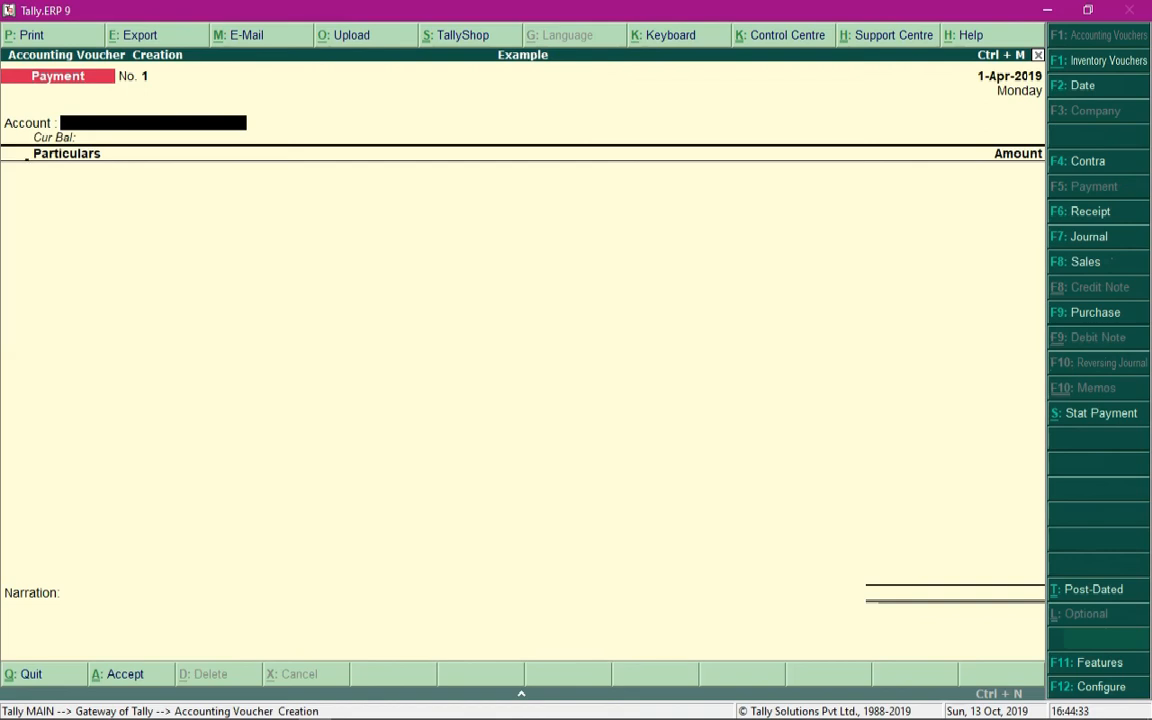
click(1088, 236)
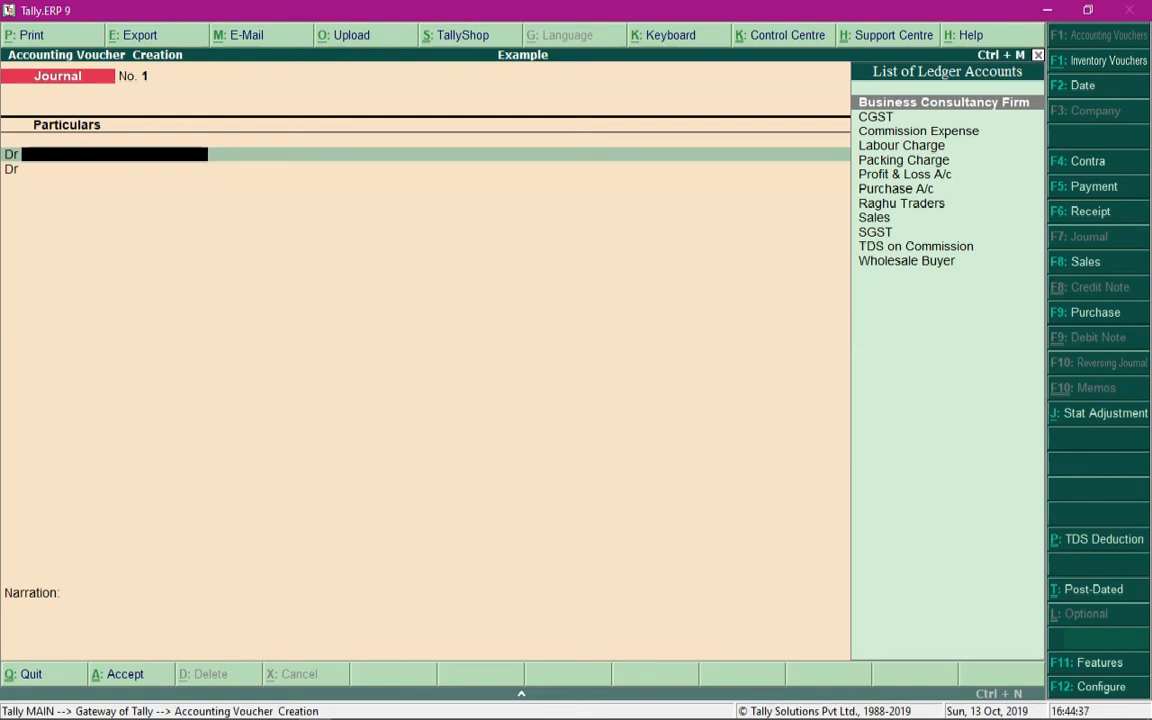
text(Co)
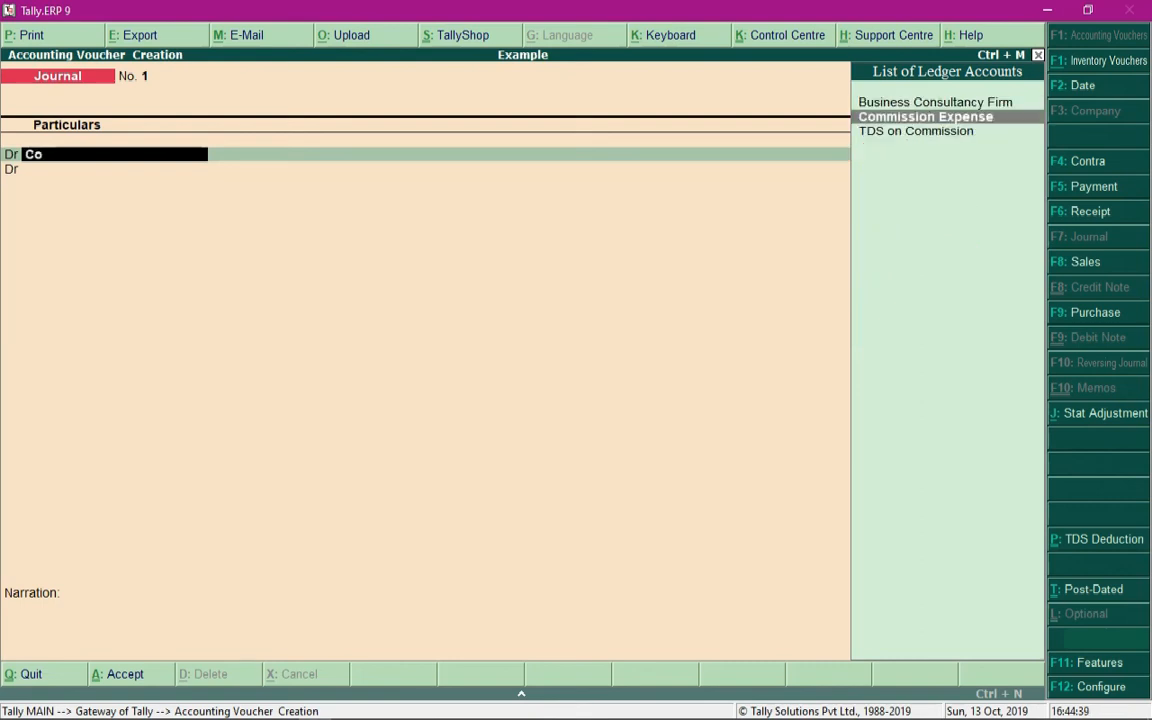
text(mmission Expense)
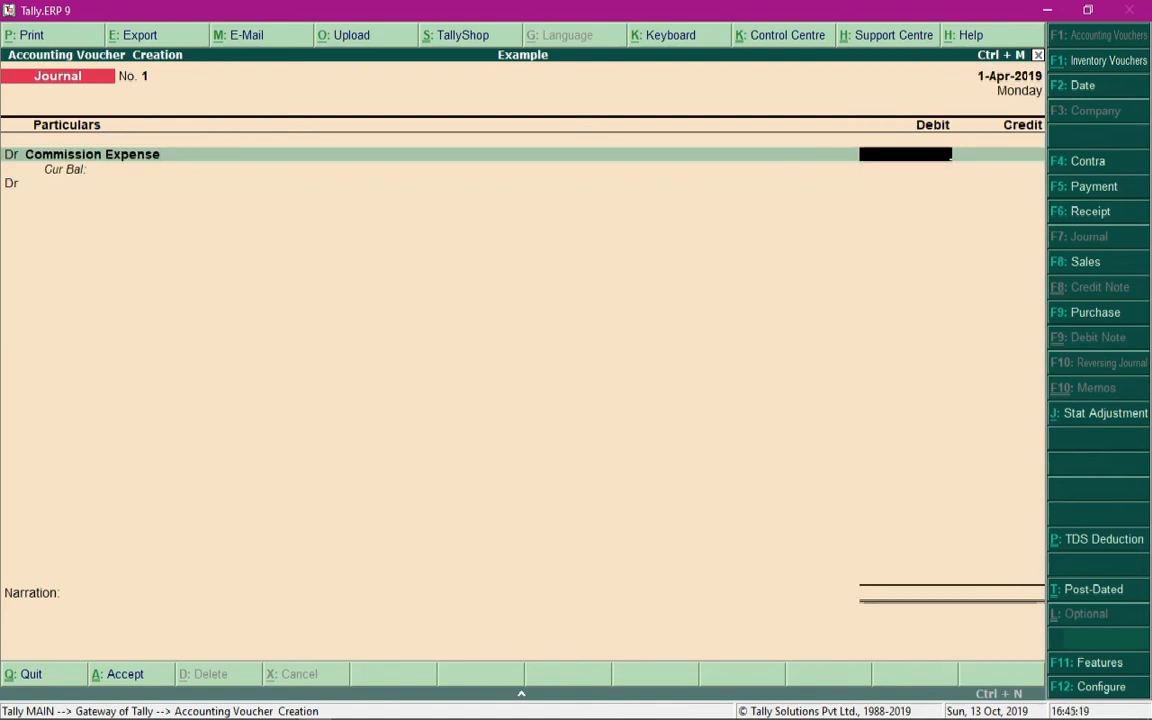
text(1)
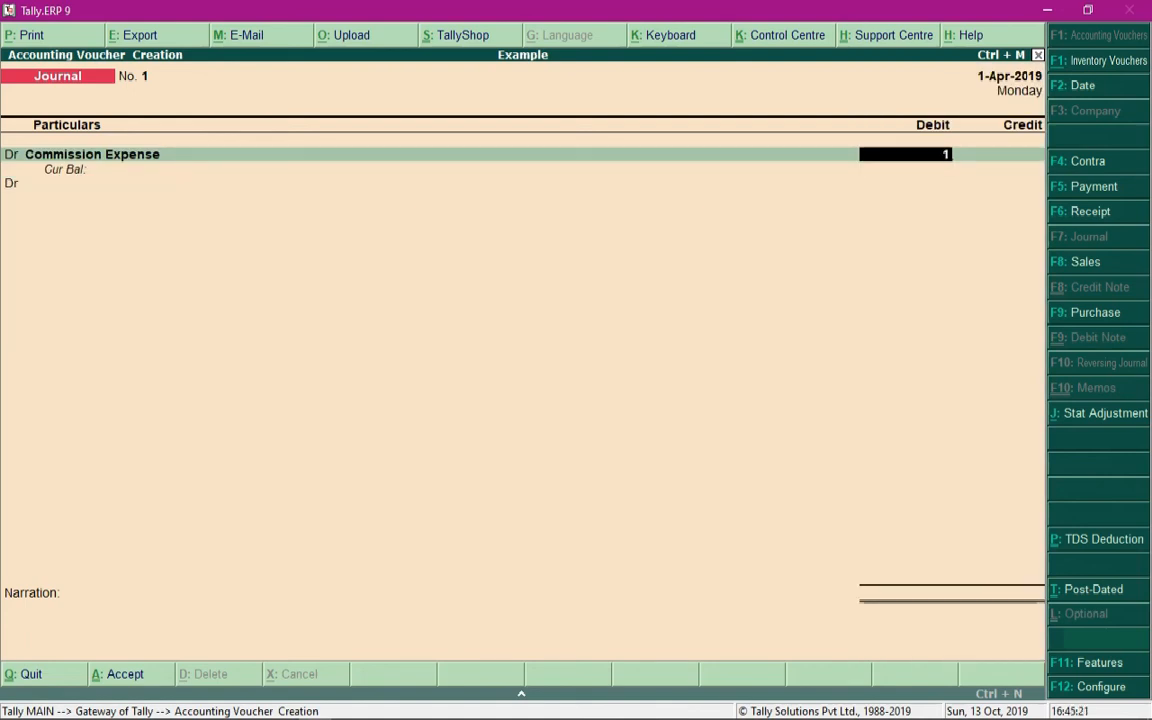
text(10)
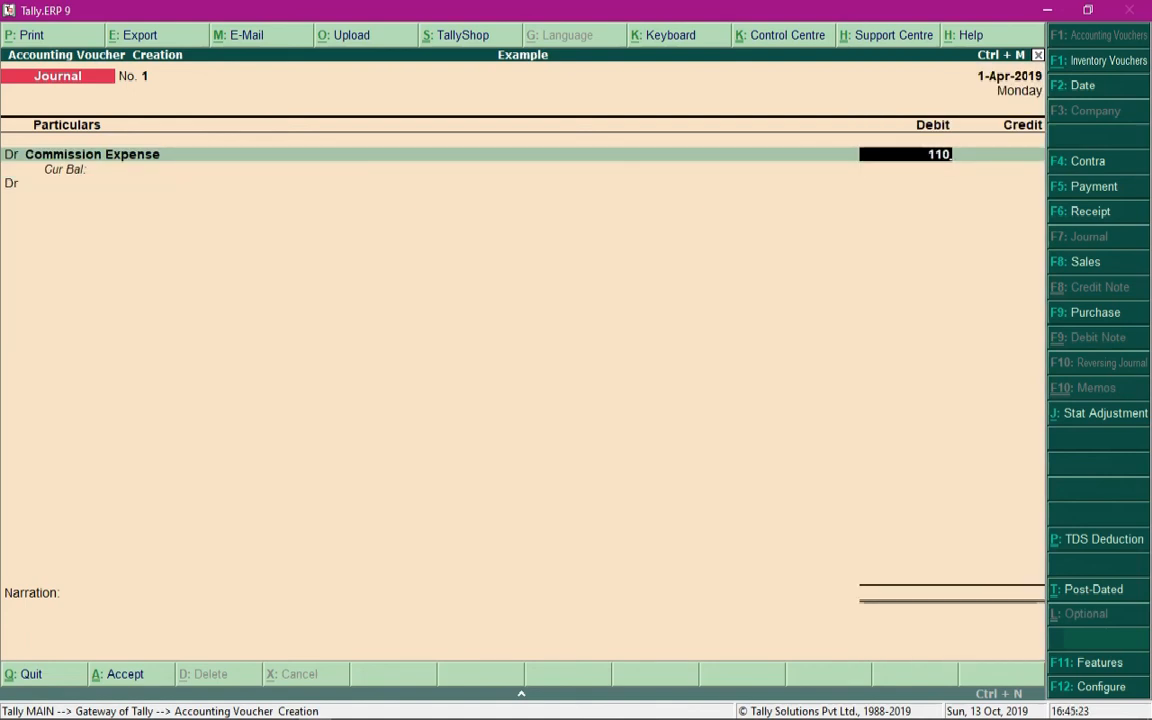
text(000)
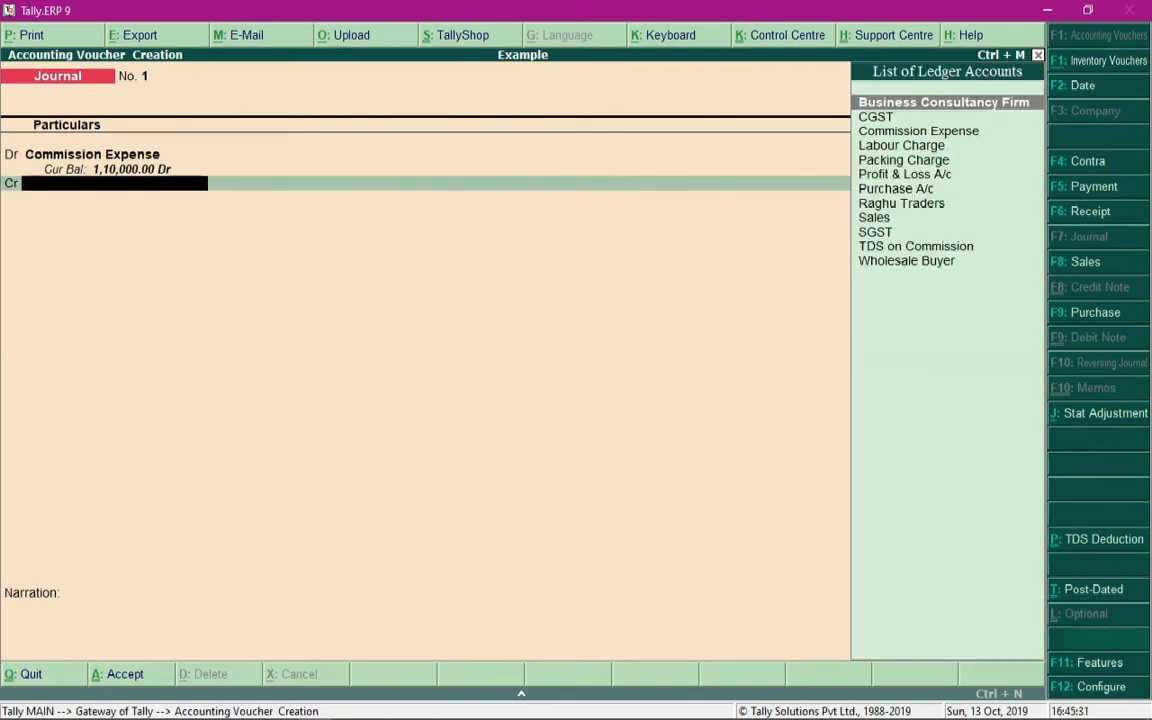
- Credit Business Consultancy Firm as a New Ref bill and TDS on Commission 5,500, then accept
text(Bus)
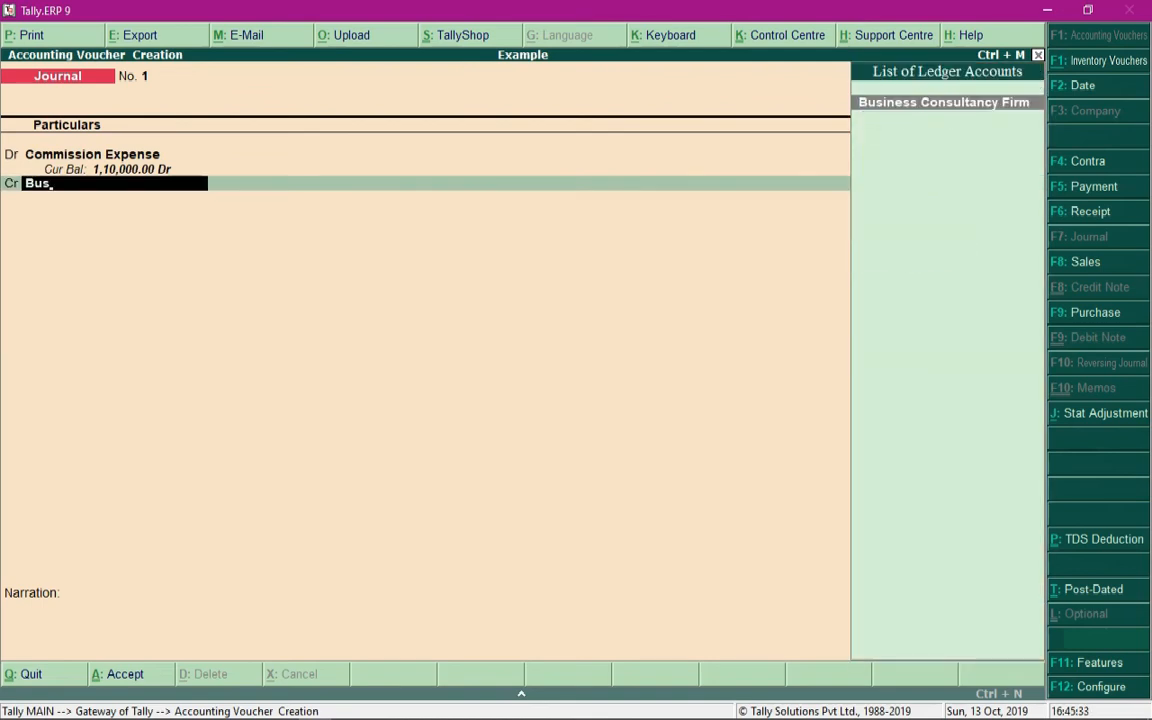
click(944, 100)
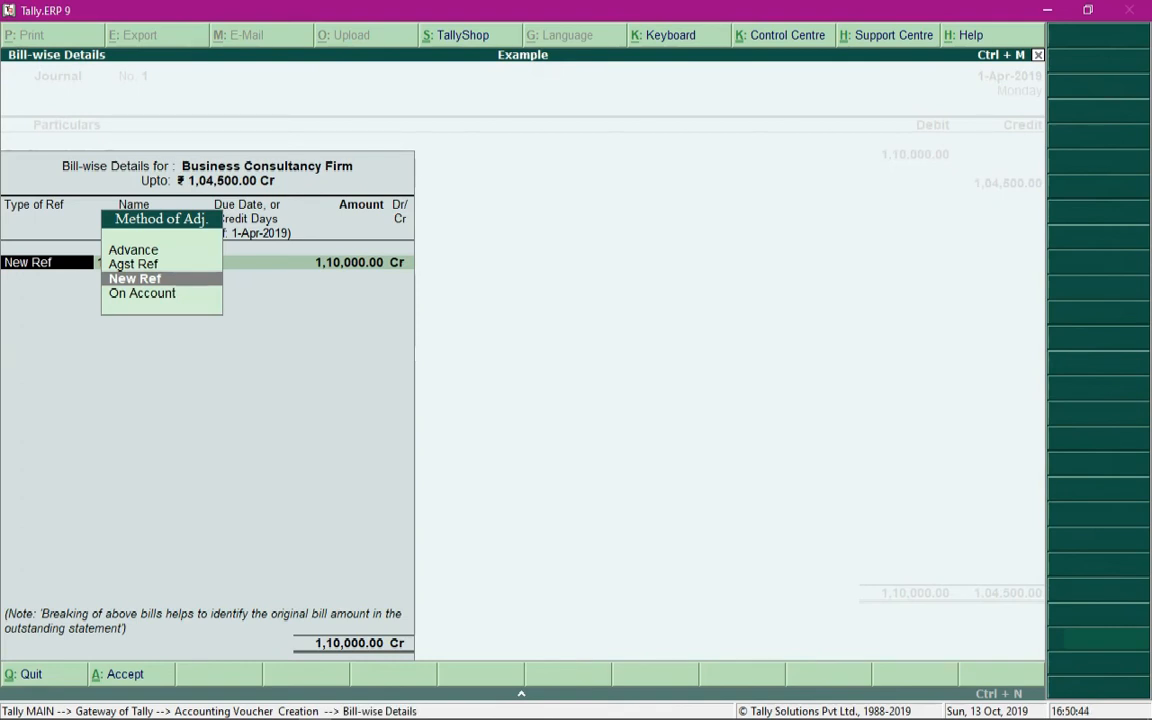
click(134, 278)
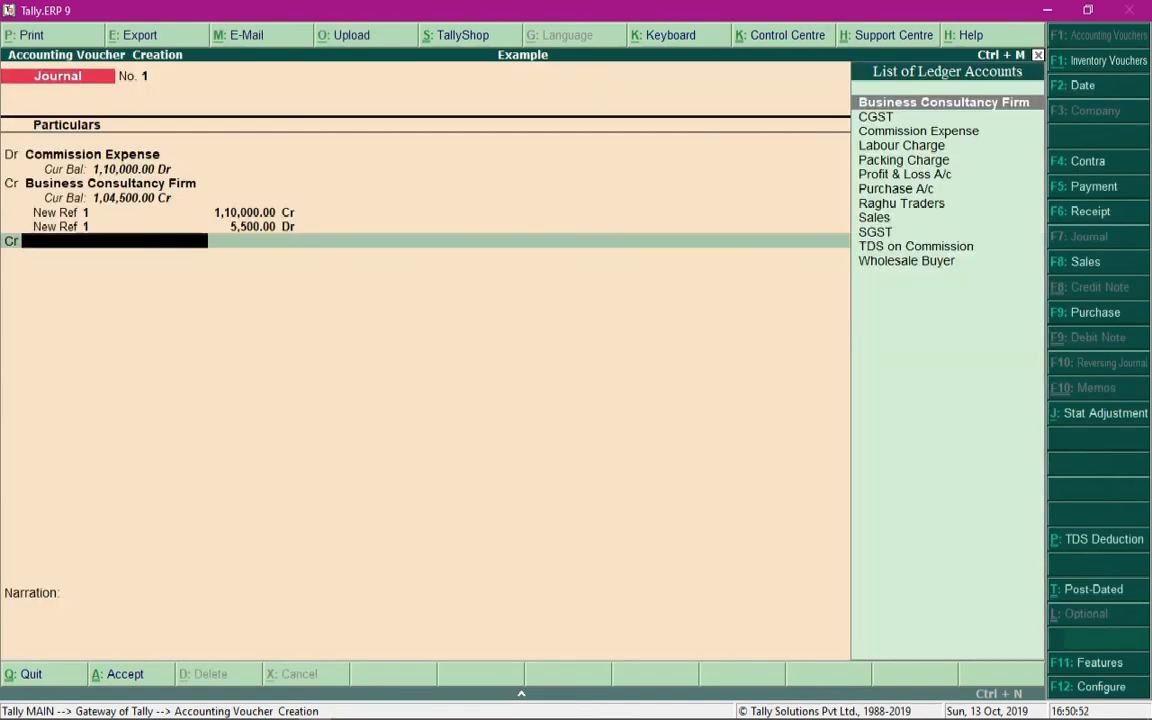
text(C)
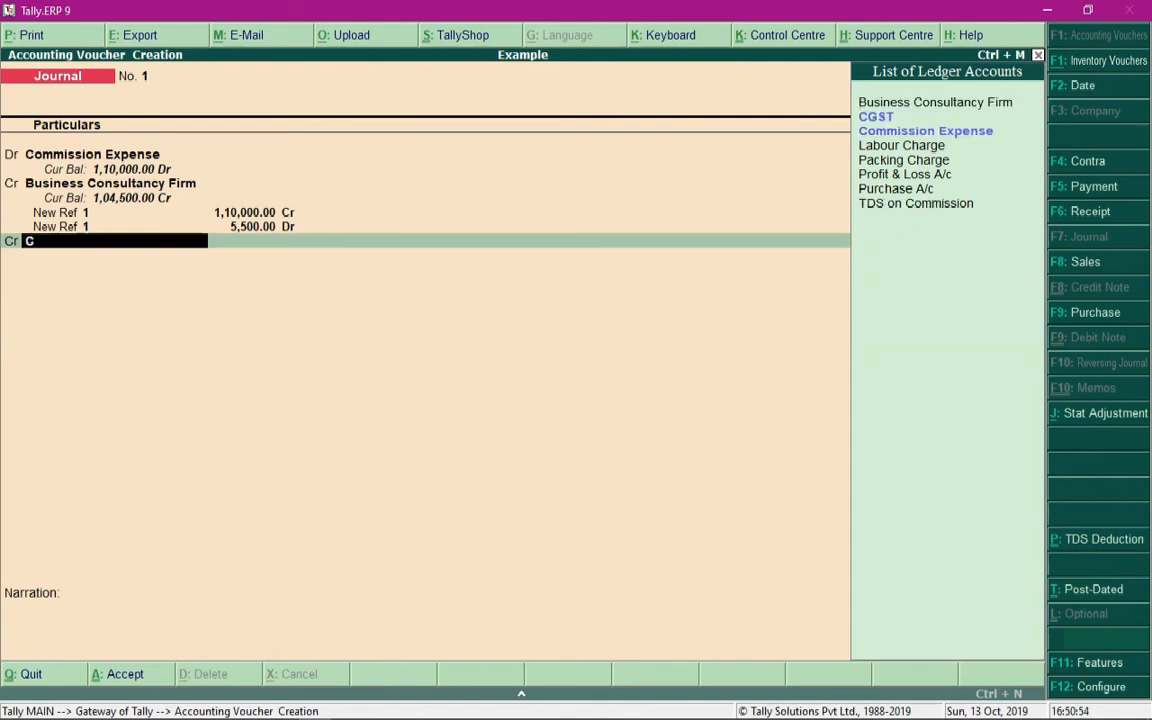
text(d)
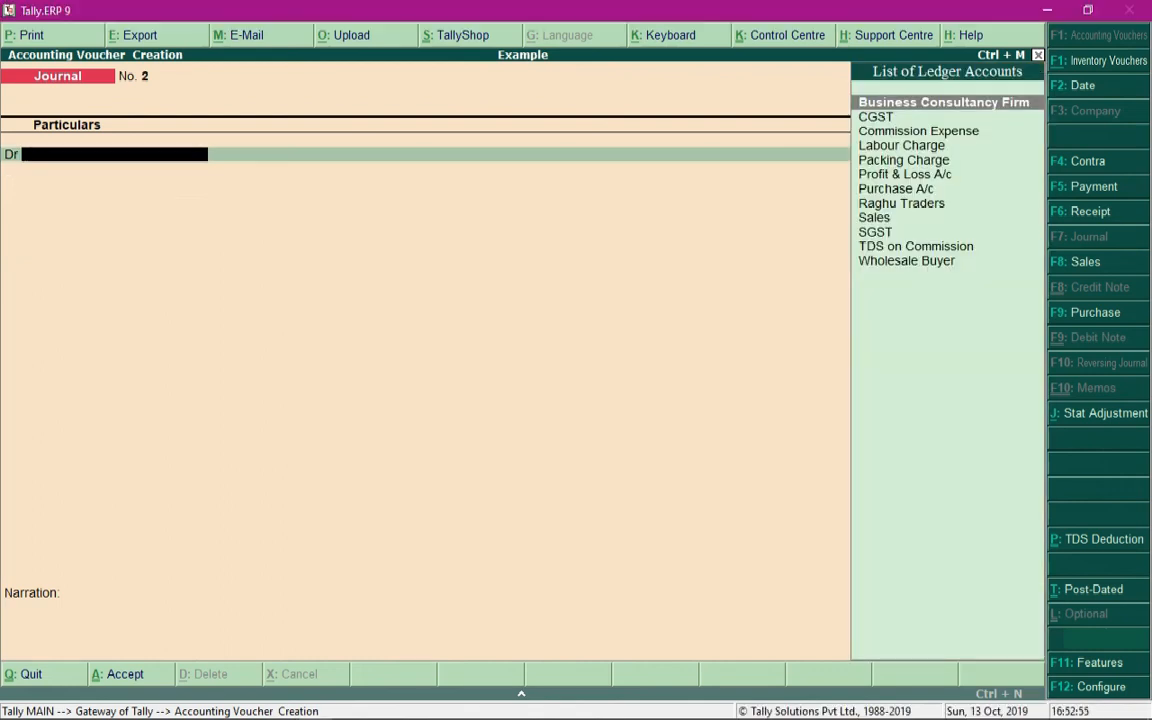
- Record a Cash payment of 1,04,500 to Business Consultancy Firm against its existing bill
click(1092, 186)
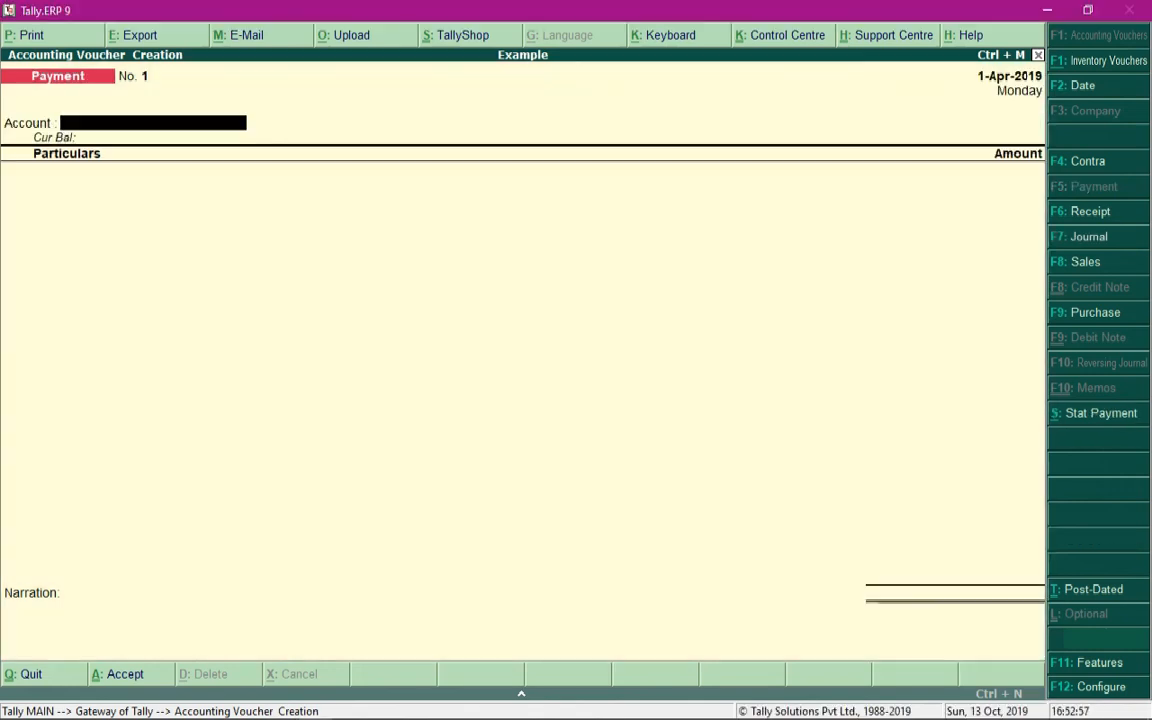
text(C)
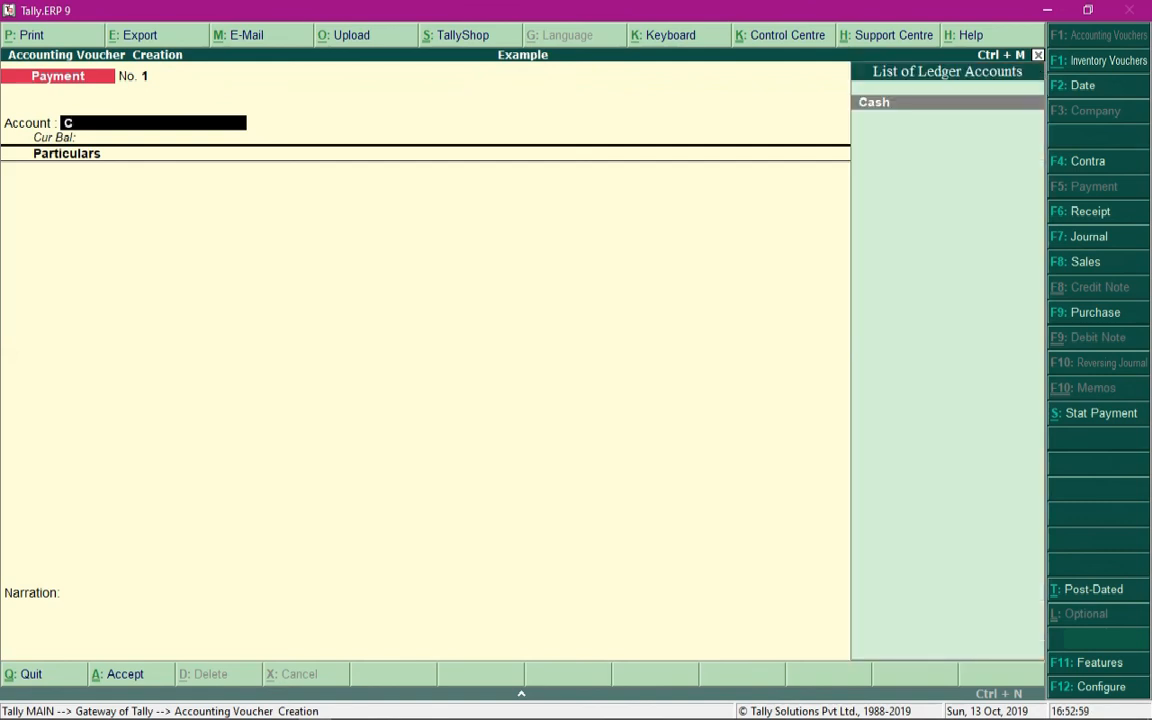
text(ash)
text(Con)
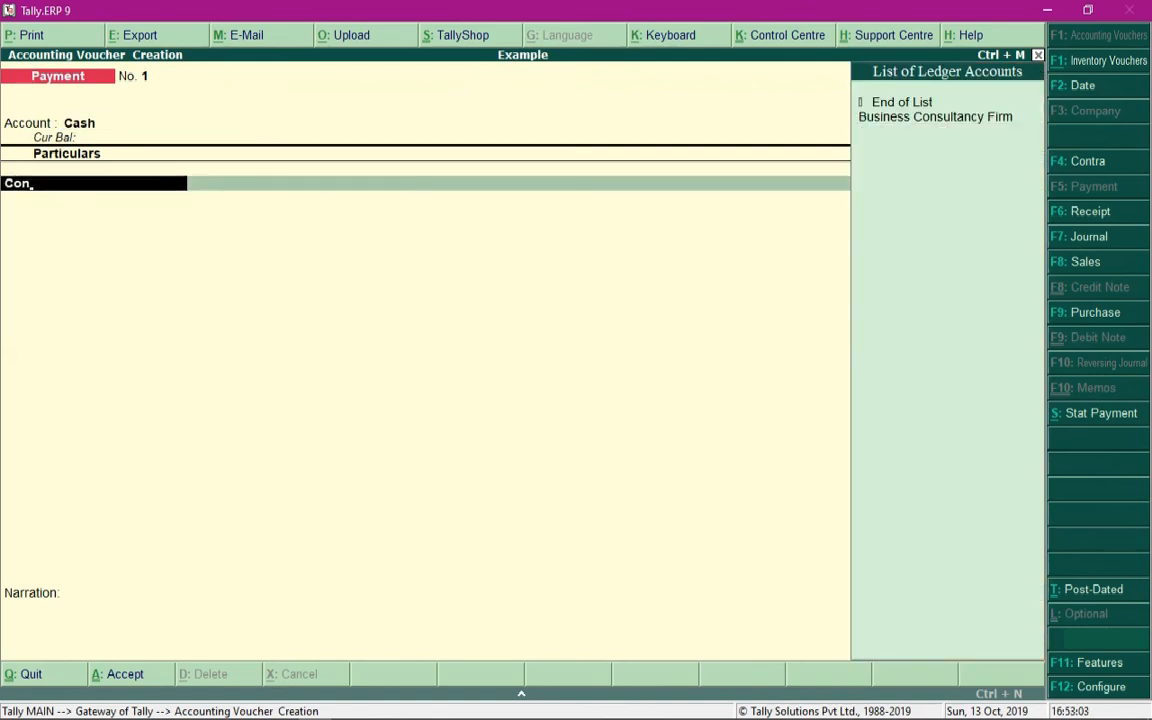
click(936, 116)
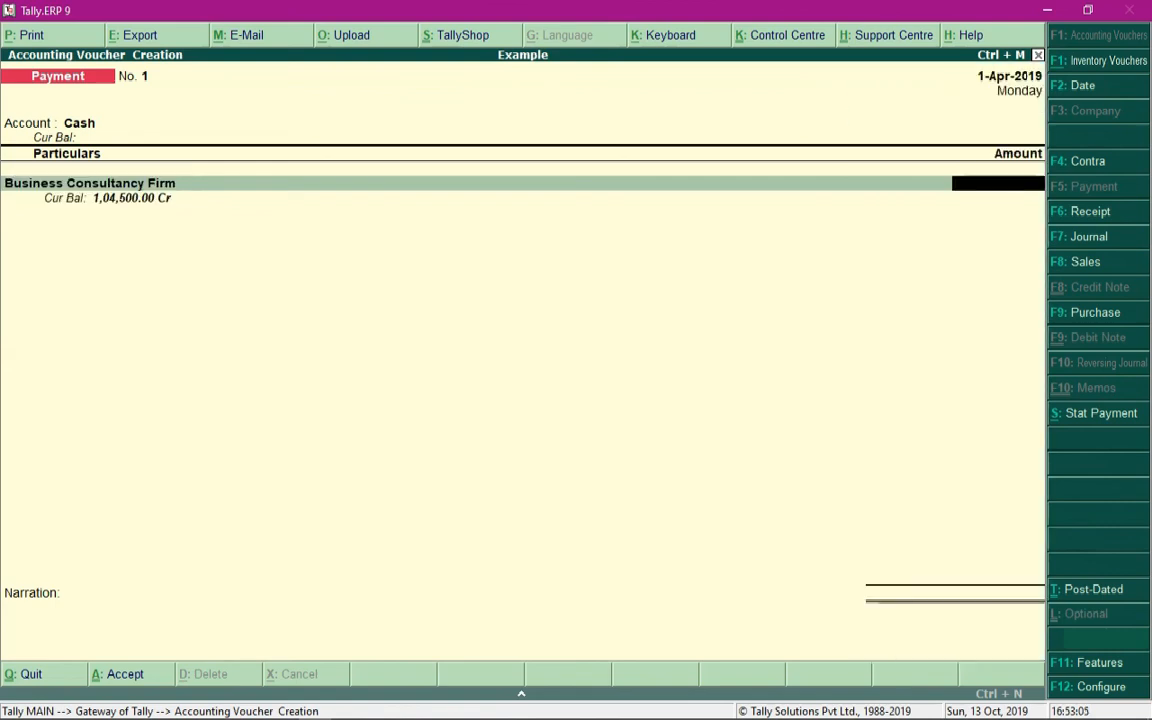
text(104)
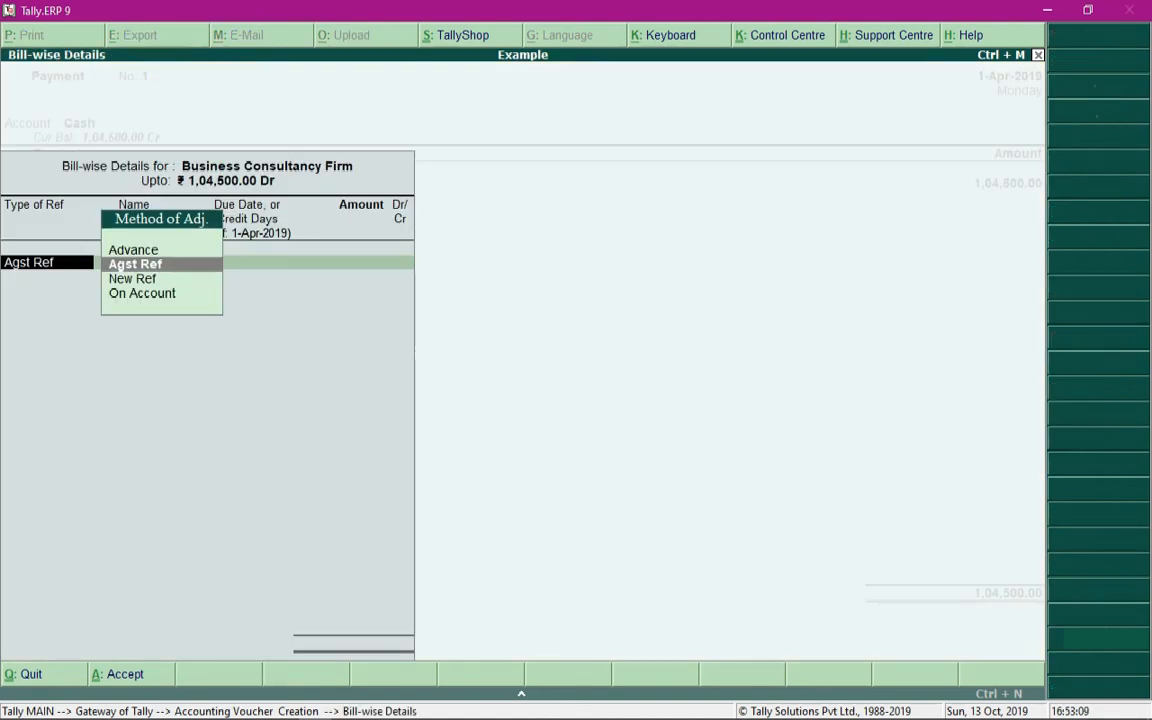
click(136, 264)
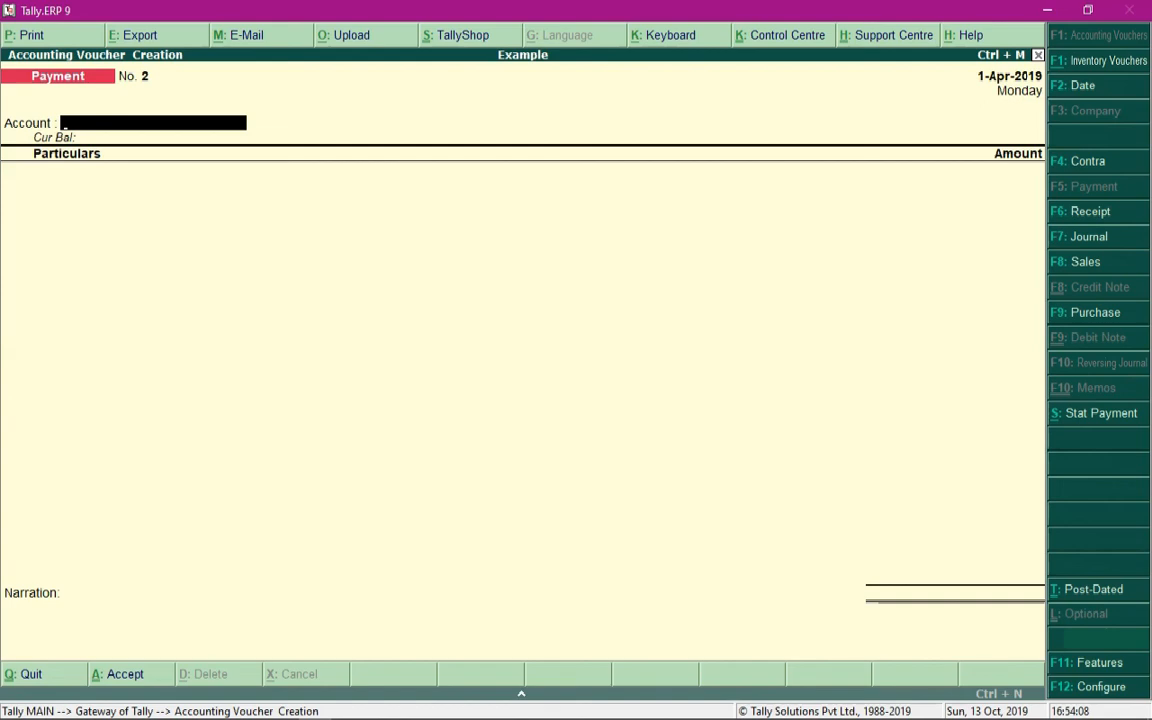
- Enter Stat Payment details: April 2019, 194H Commission Or Brokerage, Company, Resident
click(1100, 412)
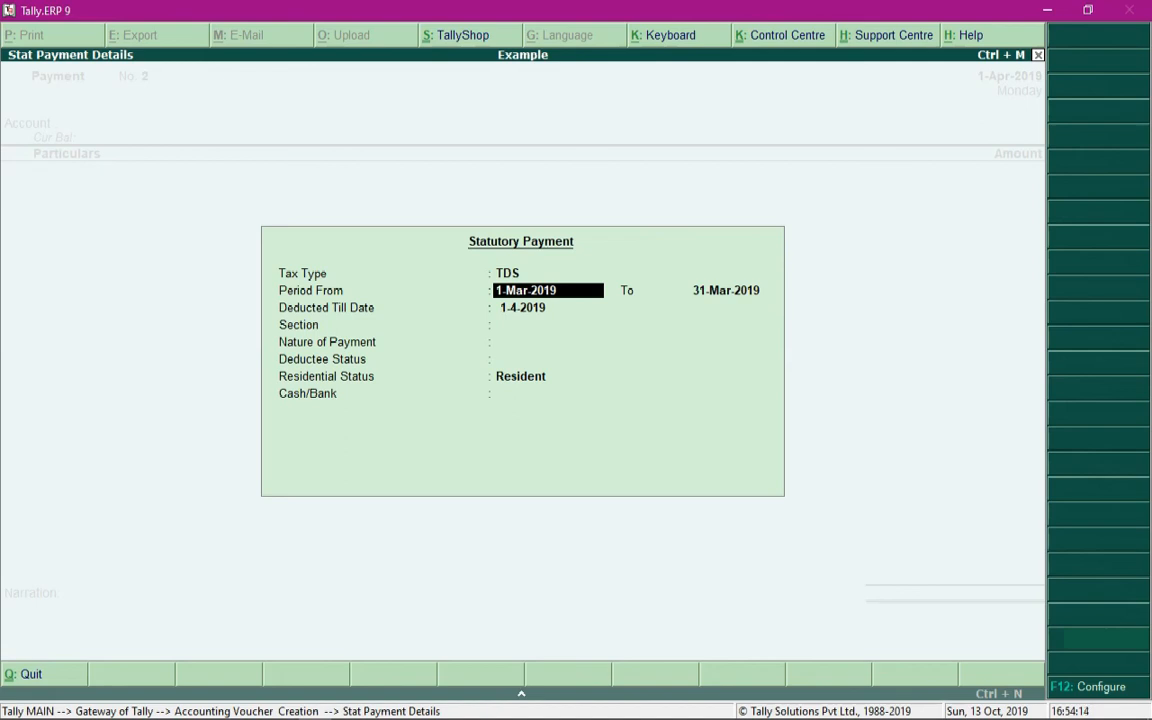
text(1)
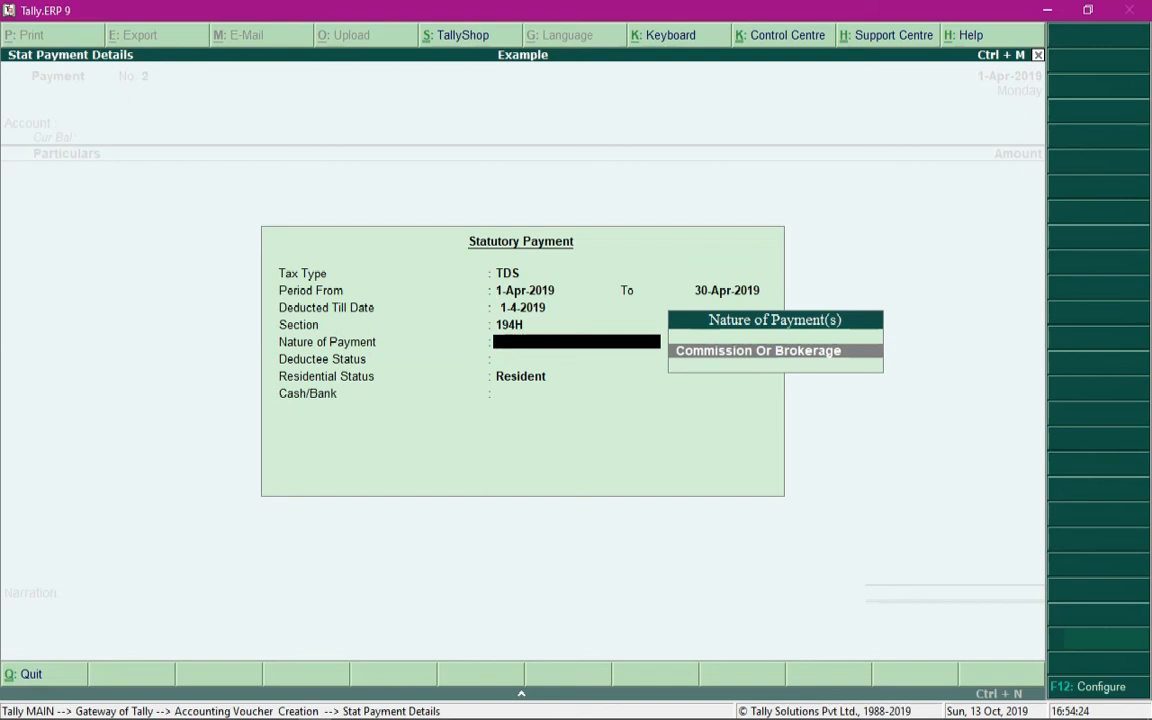
click(758, 350)
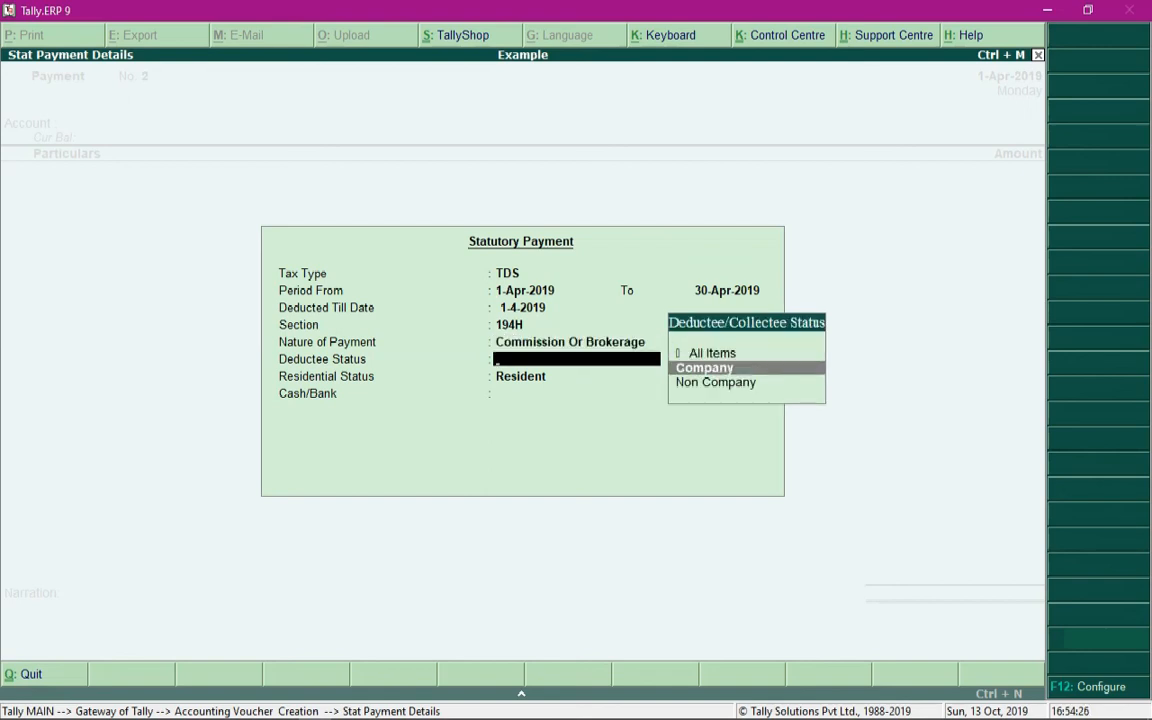
click(704, 368)
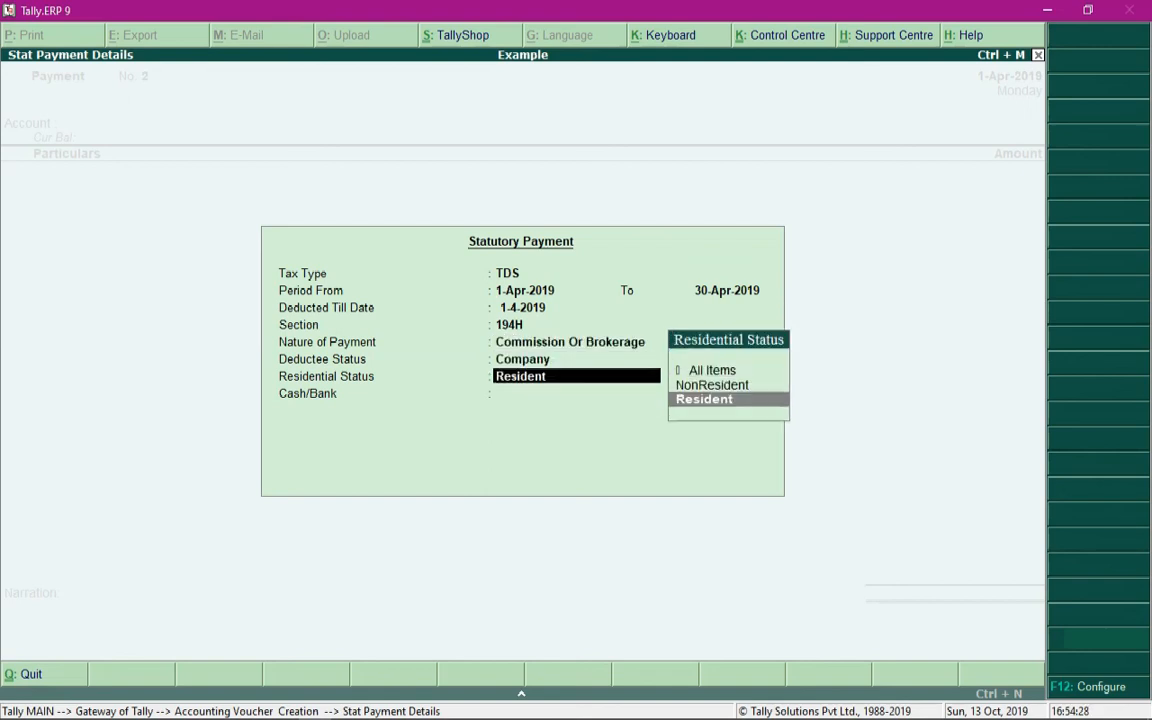
click(704, 398)
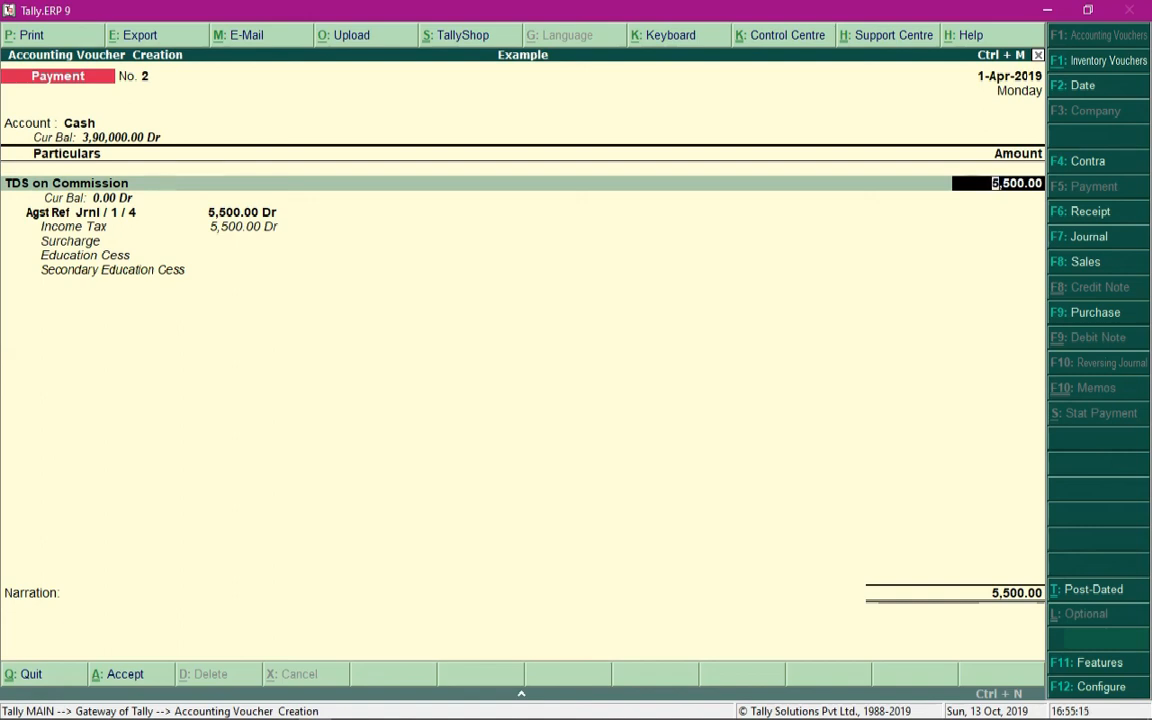
- Print payment 2 as a TDS challan 281 and zoom the 5,500 preview
click(28, 36)
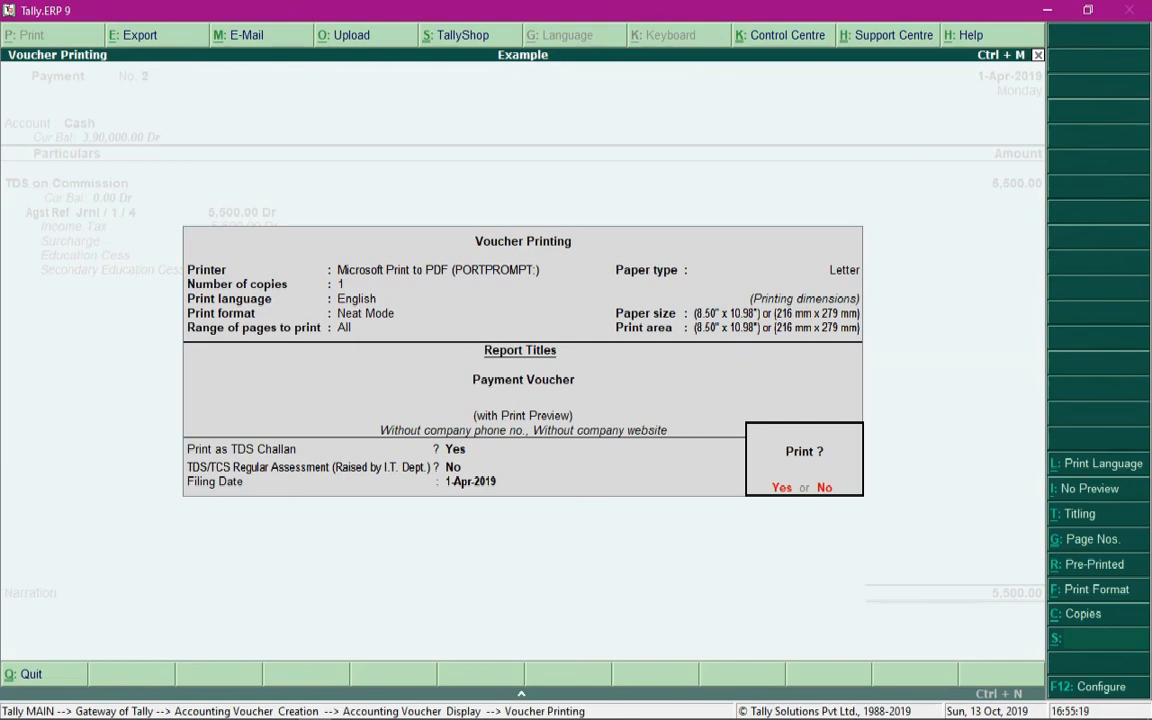
click(782, 488)
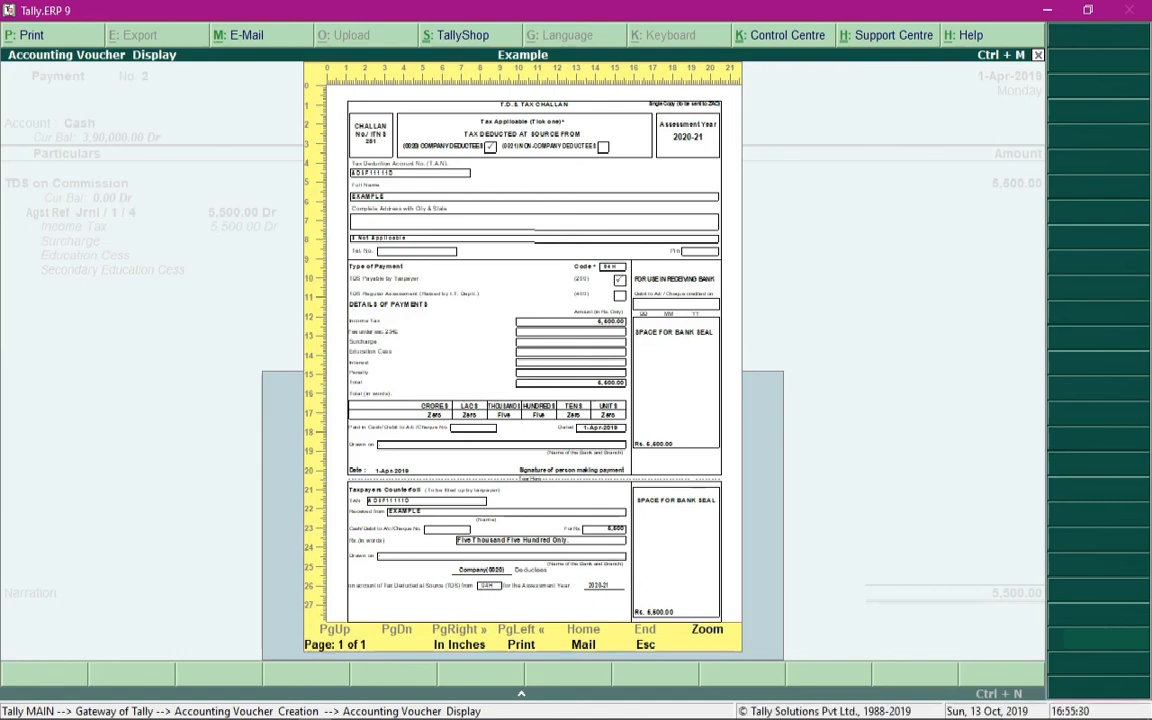
click(708, 628)
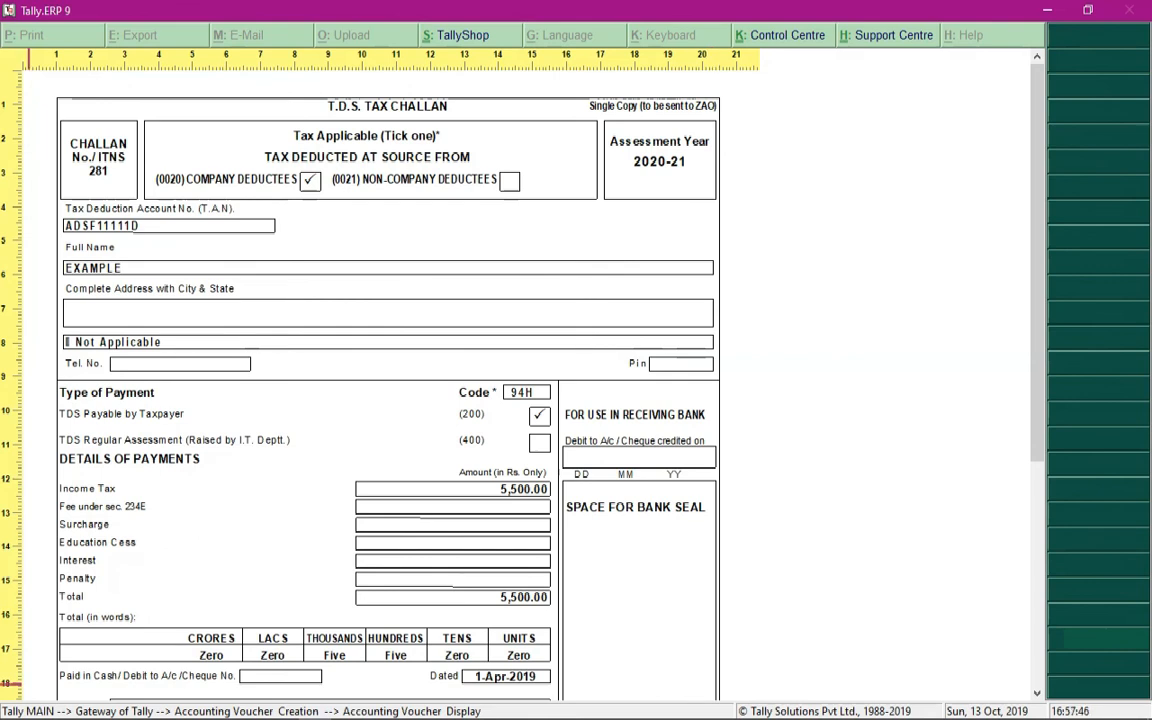